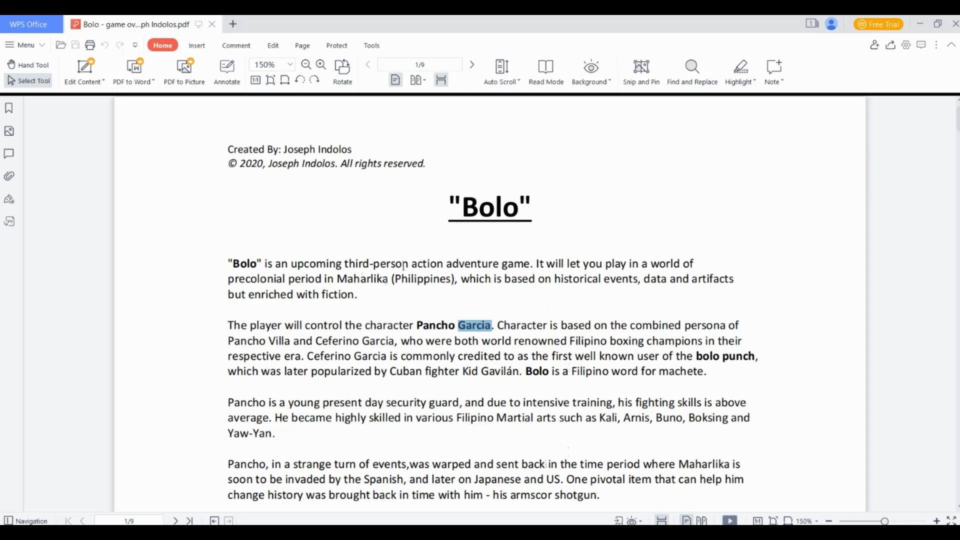
# Step: Browse the home feed, view the avatar's hover board mount, then go to Create to list My Projects
pyautogui.scroll(-3)
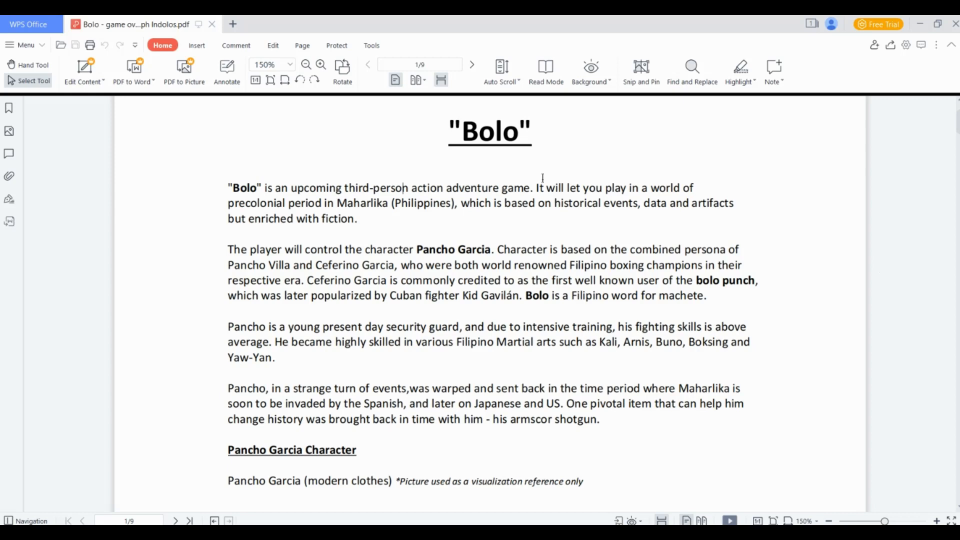
pyautogui.moveTo(268, 407)
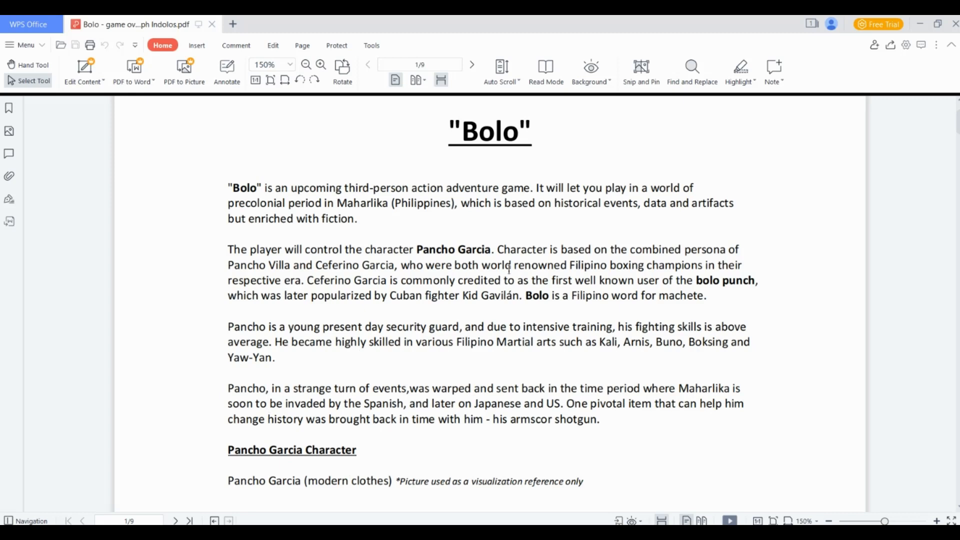
pyautogui.moveTo(584, 293)
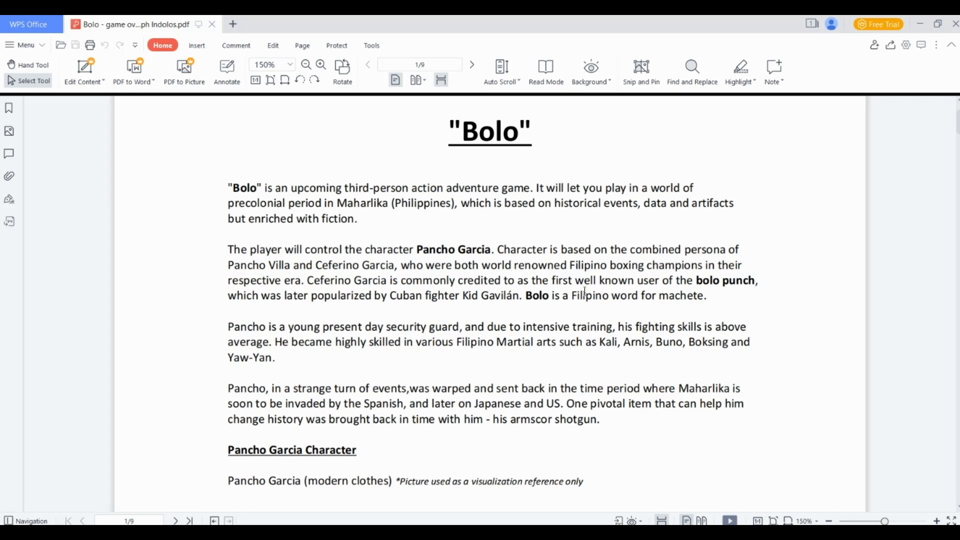
pyautogui.moveTo(628, 279)
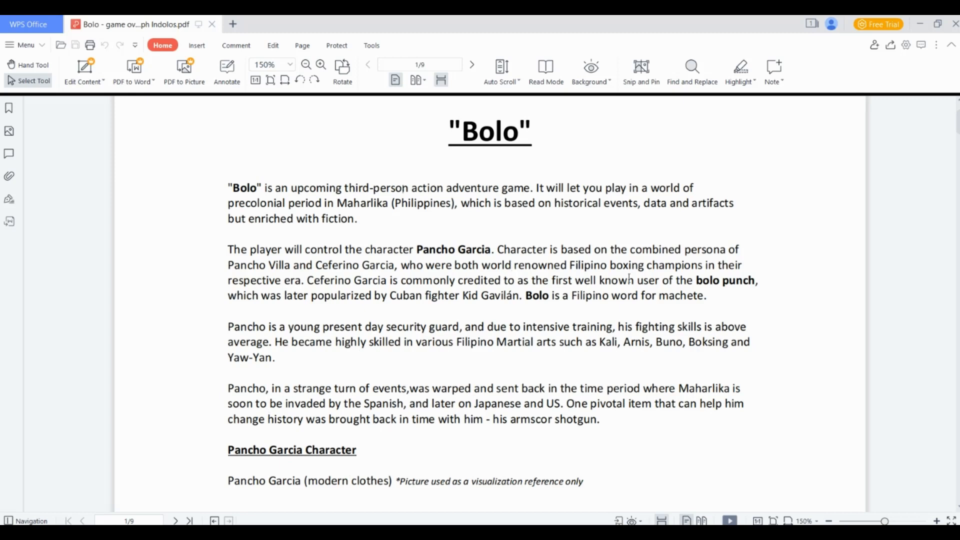
pyautogui.scroll(-3)
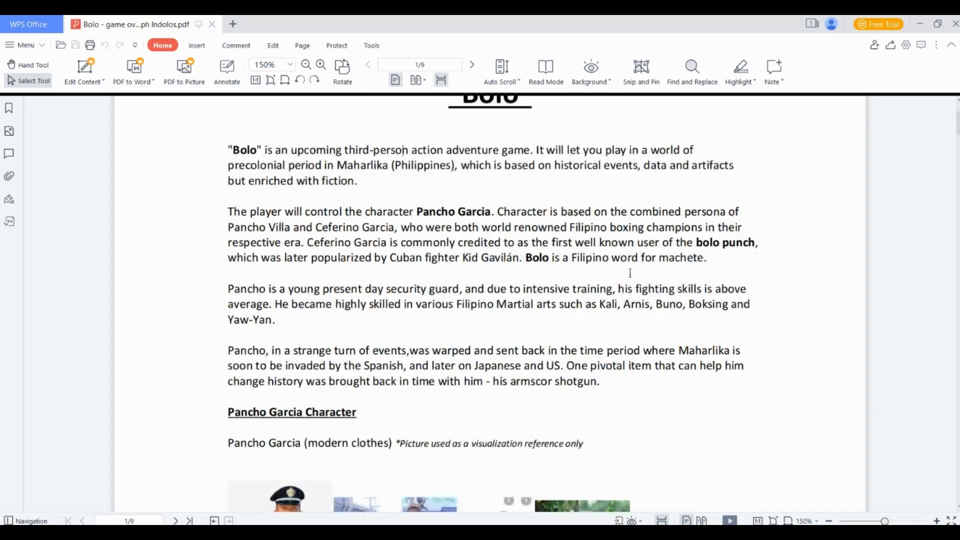
pyautogui.scroll(-3)
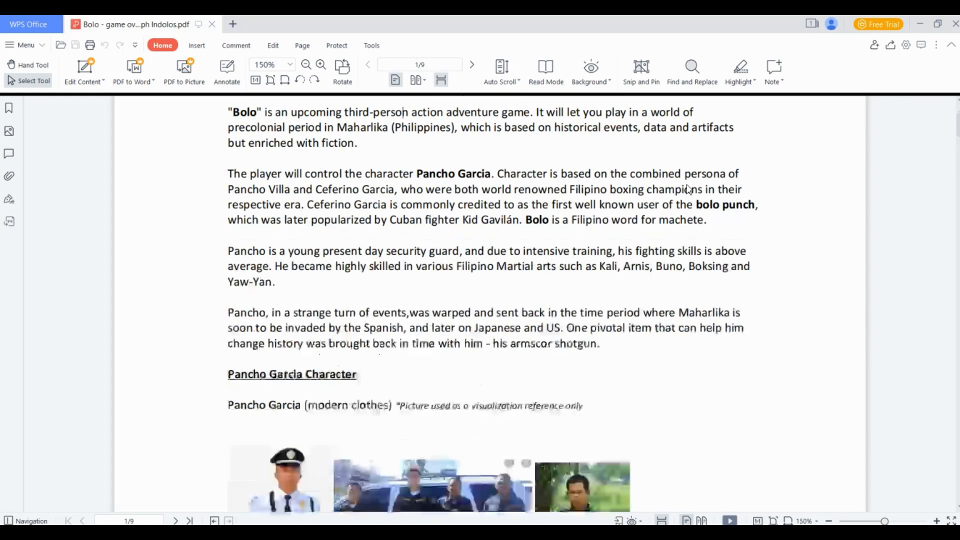
pyautogui.scroll(-3)
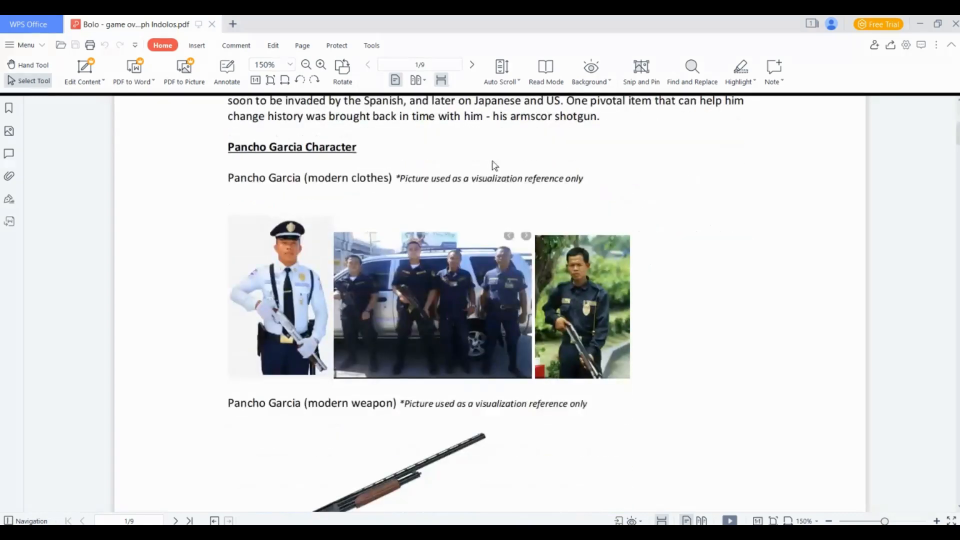
pyautogui.scroll(-3)
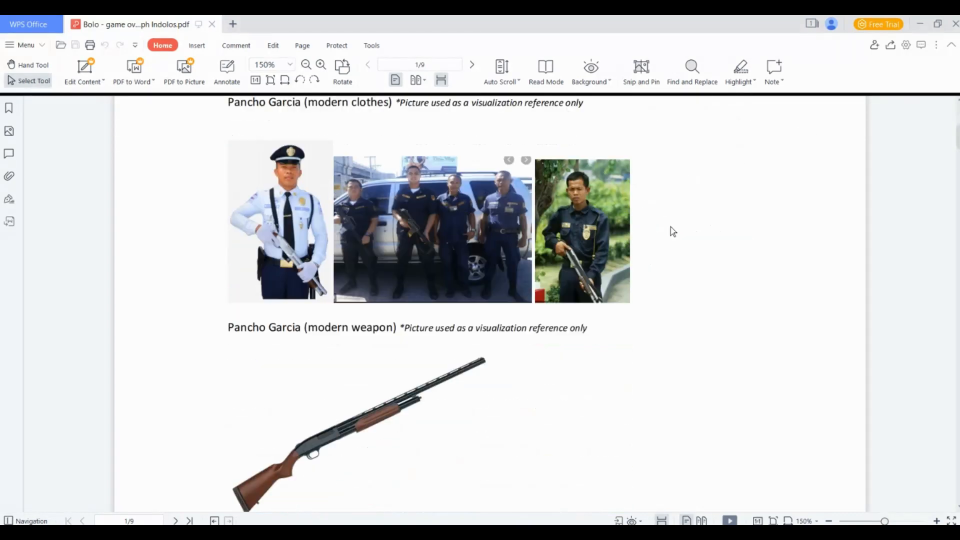
pyautogui.scroll(-3)
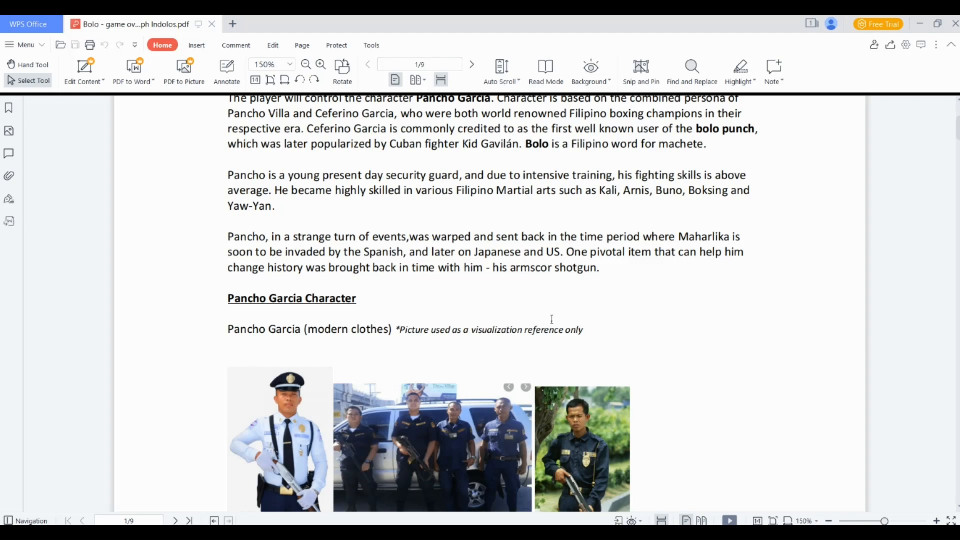
pyautogui.scroll(-3)
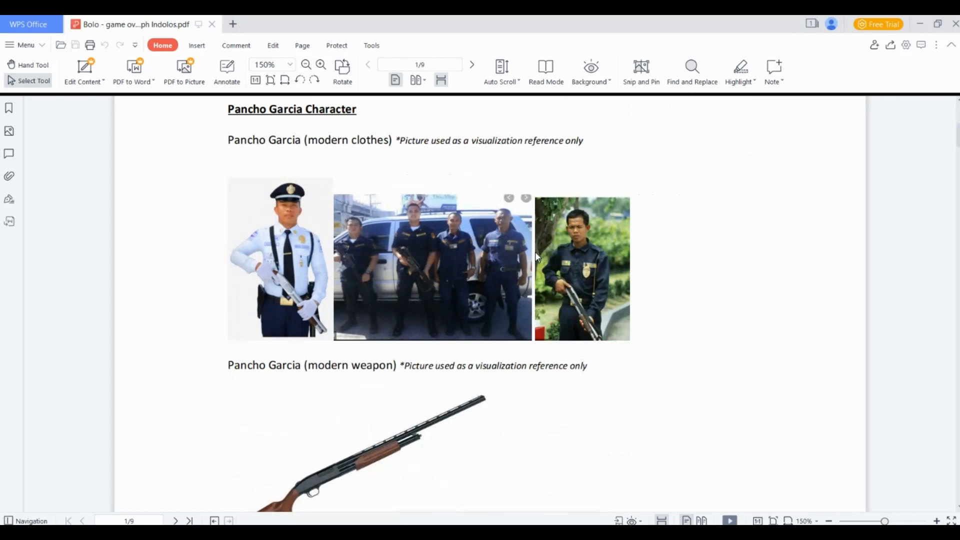
pyautogui.moveTo(539, 264)
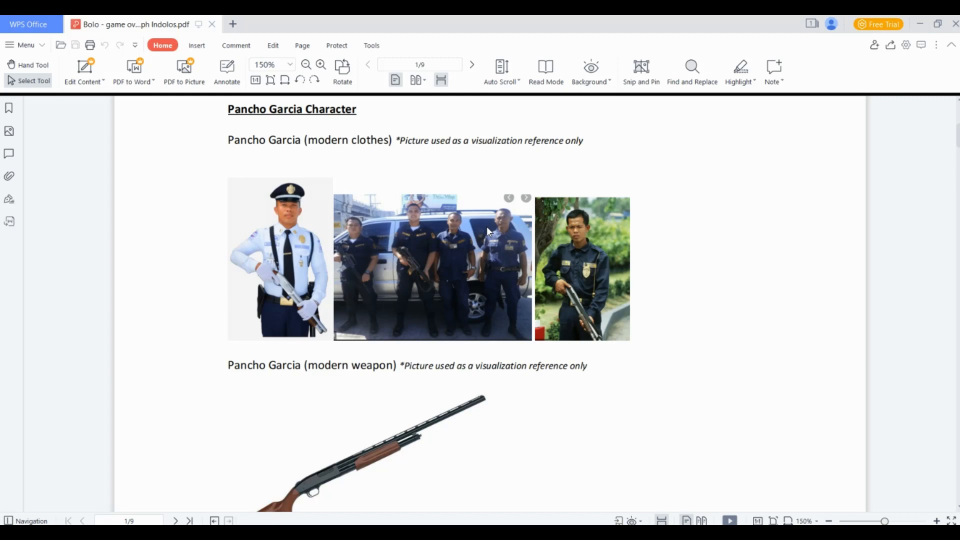
pyautogui.moveTo(492, 307)
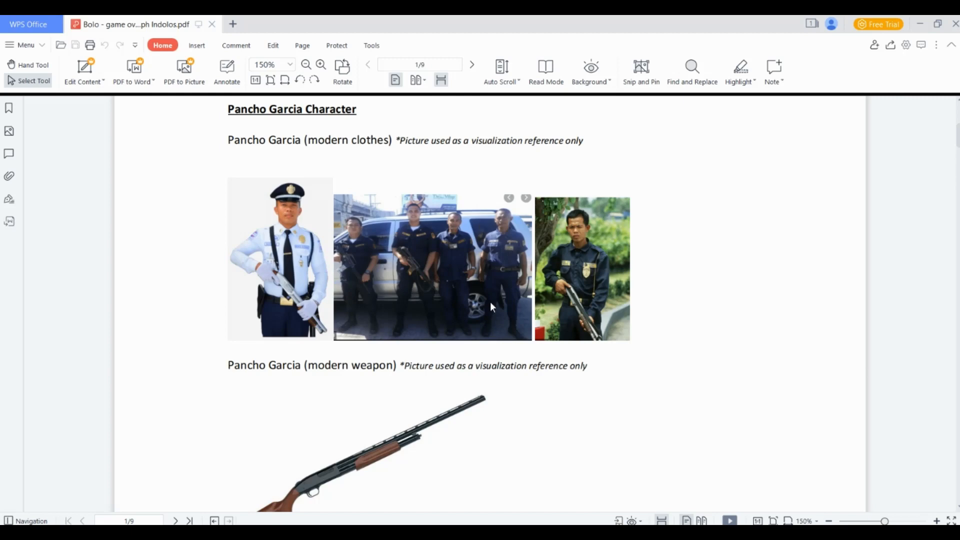
pyautogui.moveTo(574, 250)
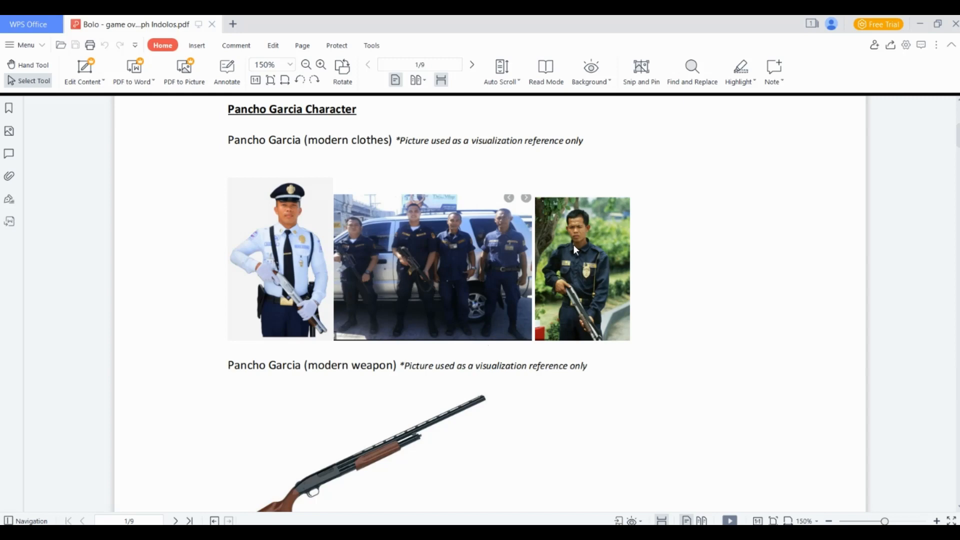
pyautogui.moveTo(626, 225)
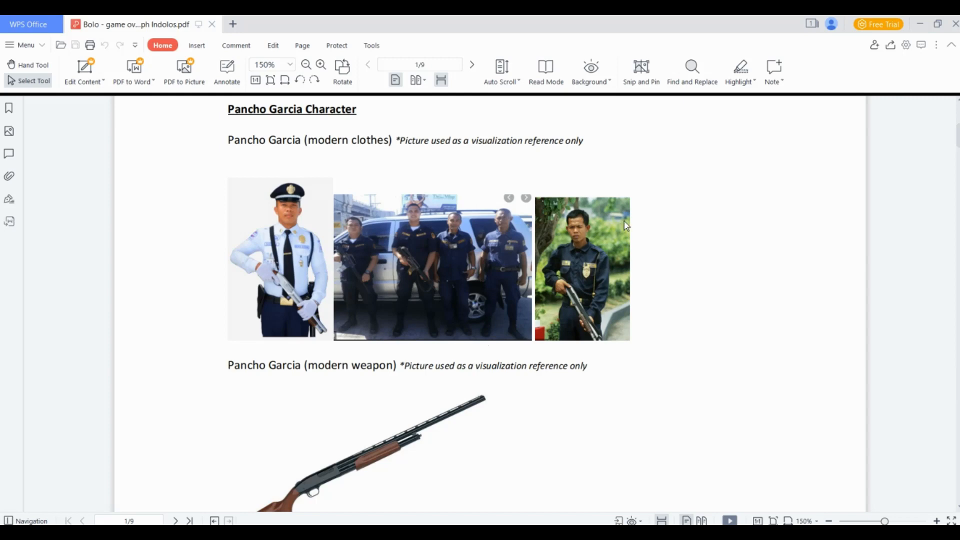
pyautogui.moveTo(557, 467)
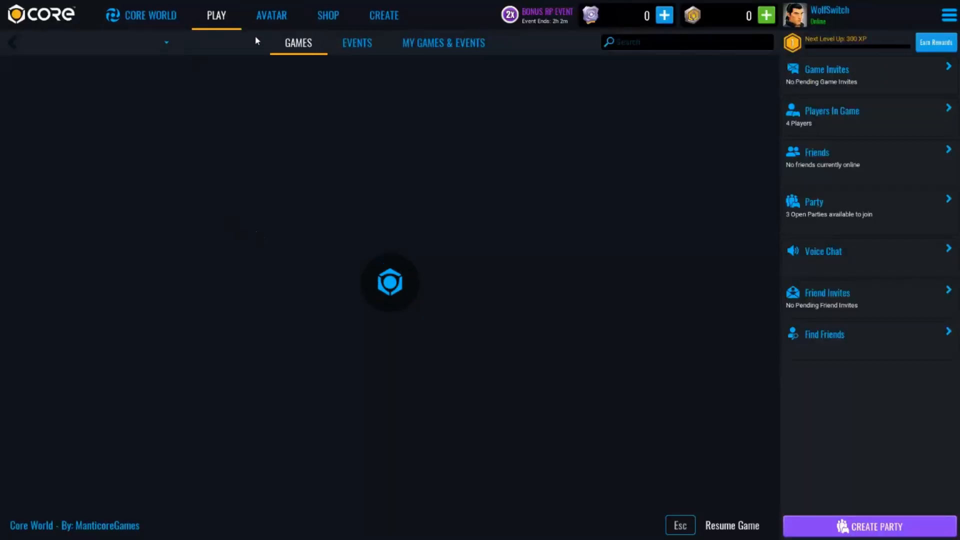
pyautogui.moveTo(163, 152)
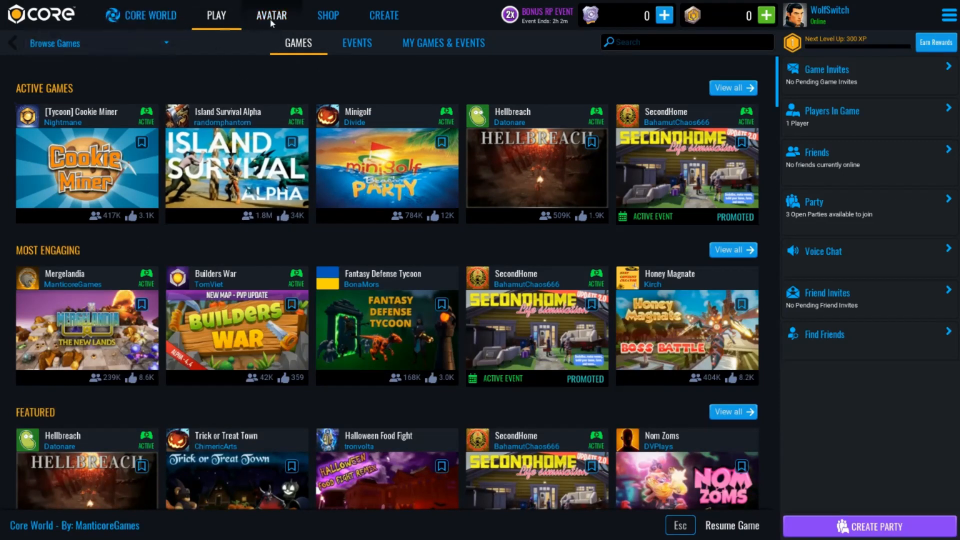
pyautogui.click(271, 15)
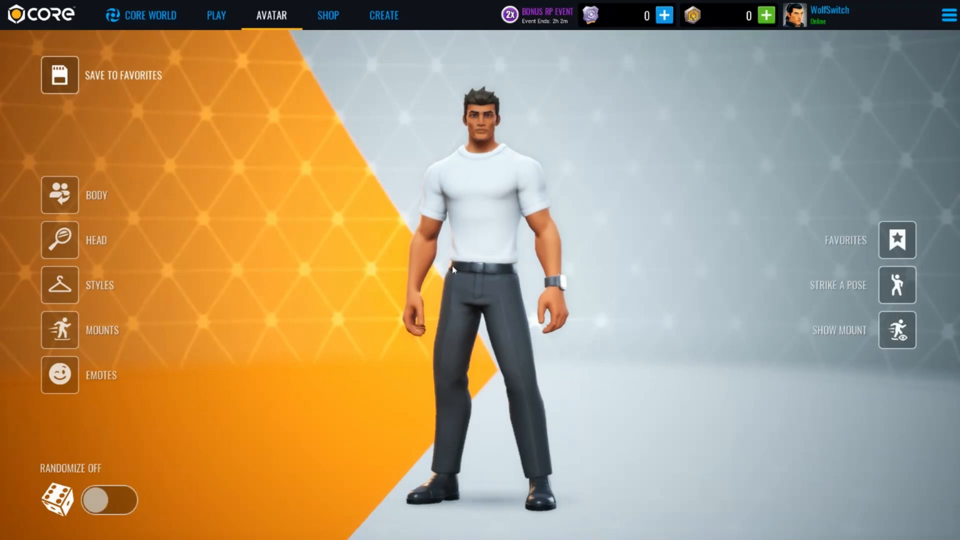
pyautogui.click(59, 285)
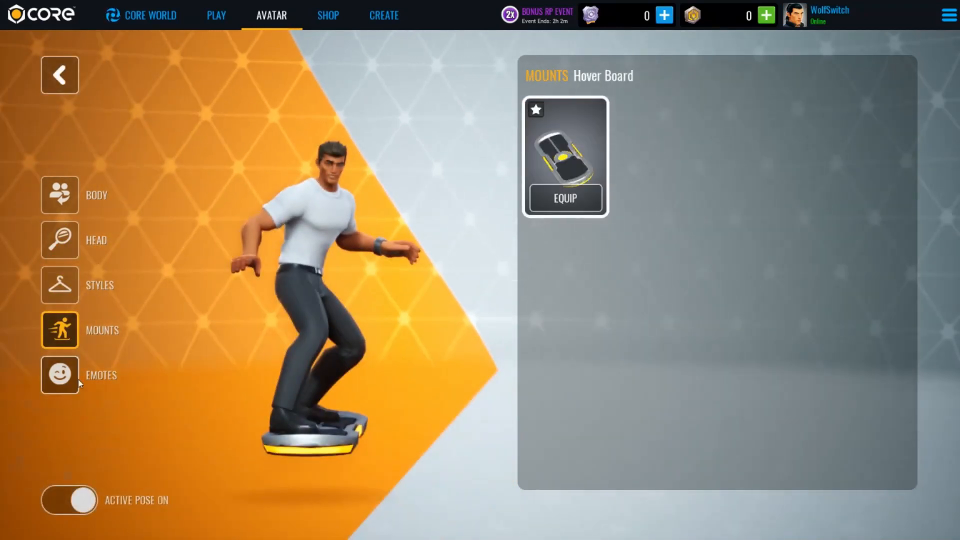
pyautogui.click(59, 195)
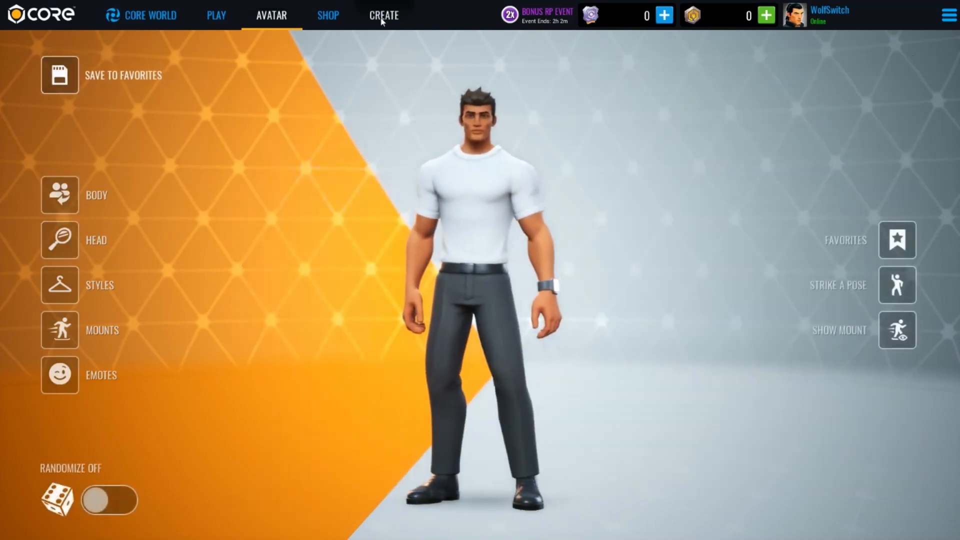
pyautogui.click(383, 15)
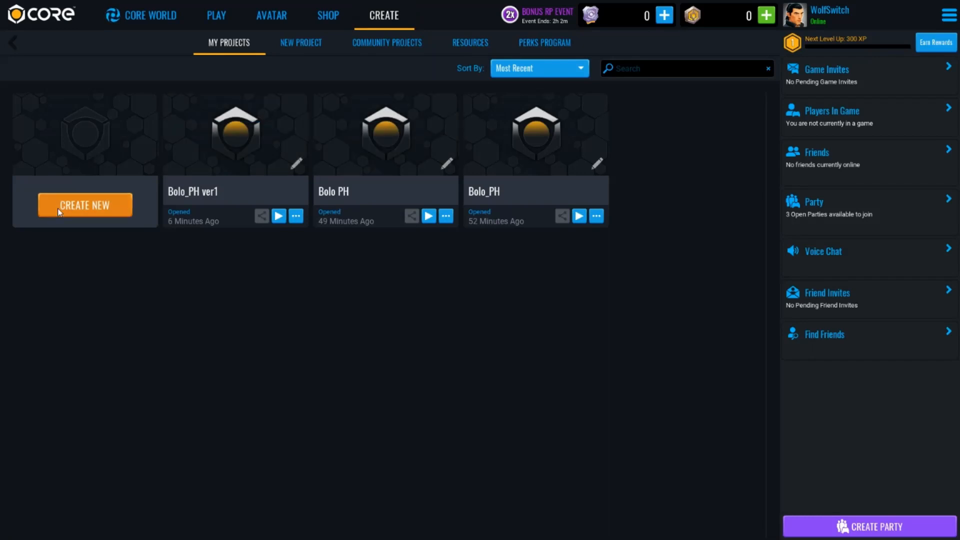
# Step: Create a new Dungeon Crawler framework project named 'Bolo_PH ver2'
pyautogui.click(302, 42)
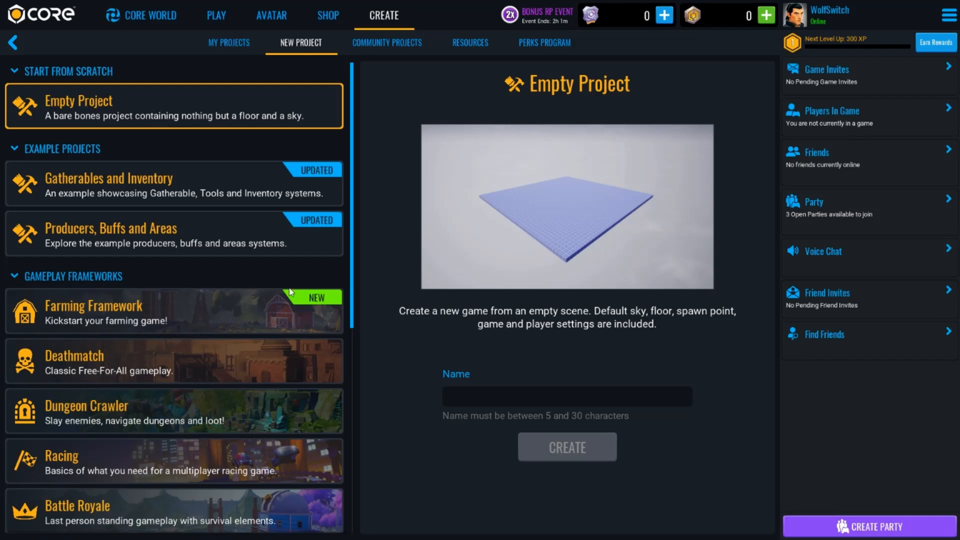
pyautogui.moveTo(263, 474)
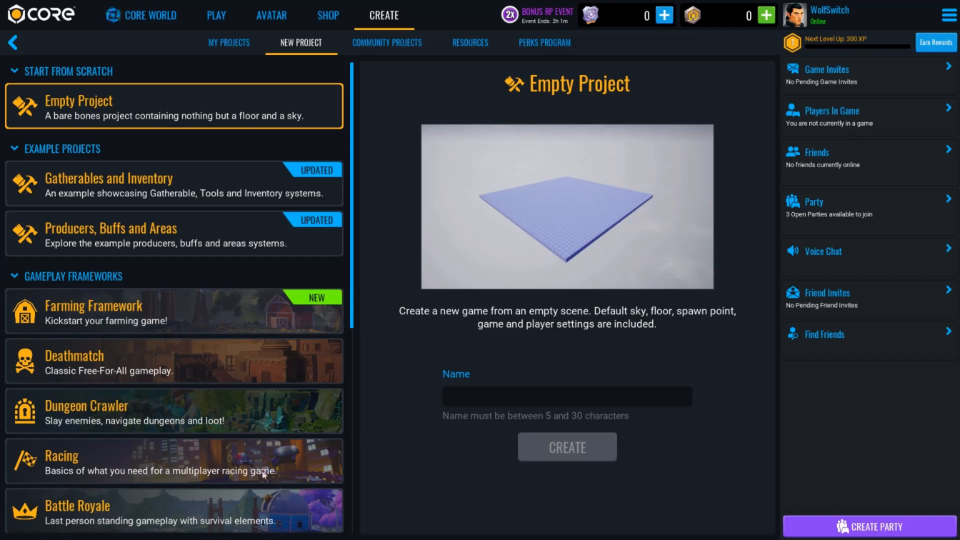
pyautogui.moveTo(116, 308)
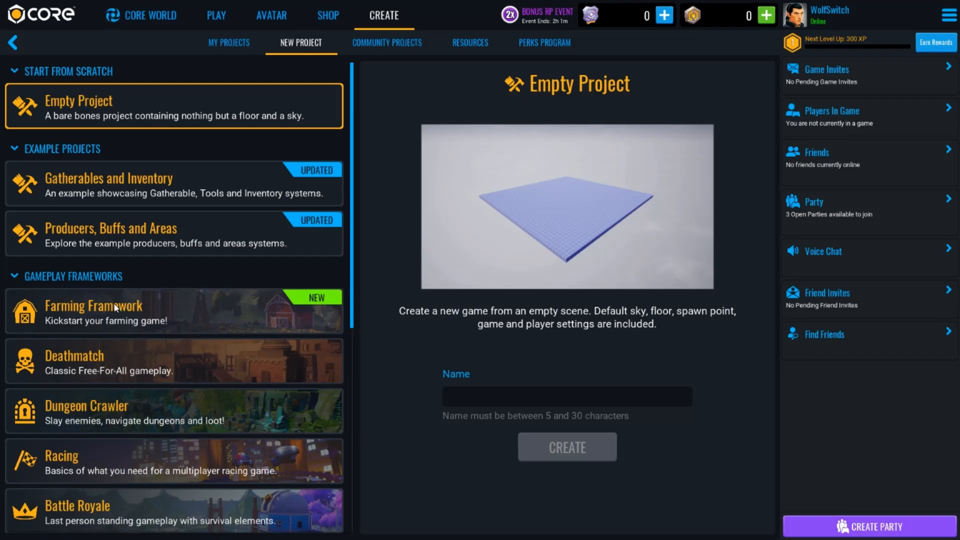
pyautogui.moveTo(126, 369)
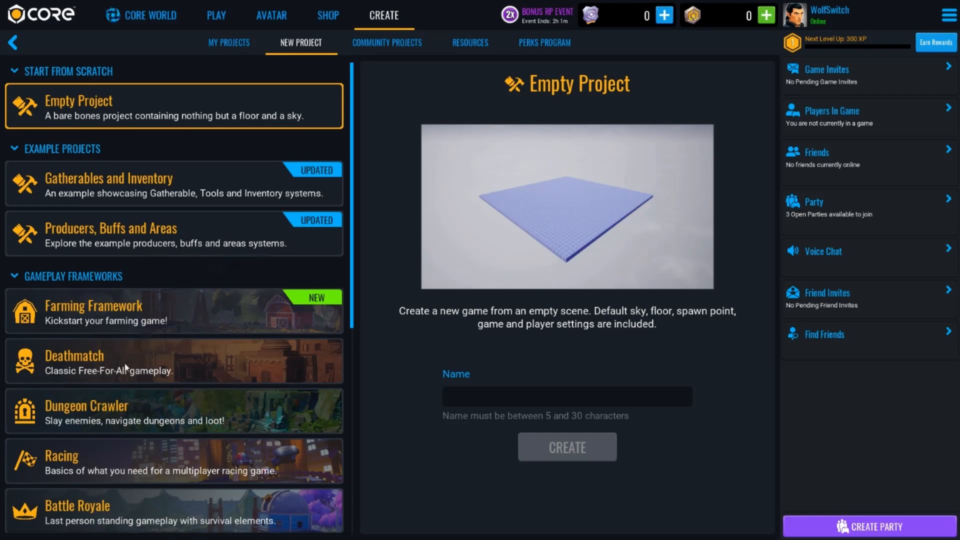
pyautogui.moveTo(88, 413)
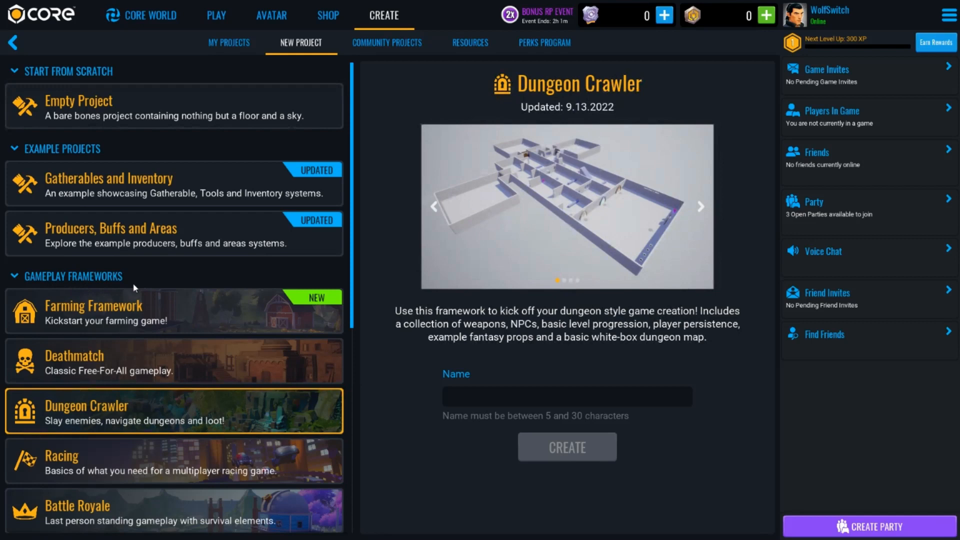
pyautogui.moveTo(370, 405)
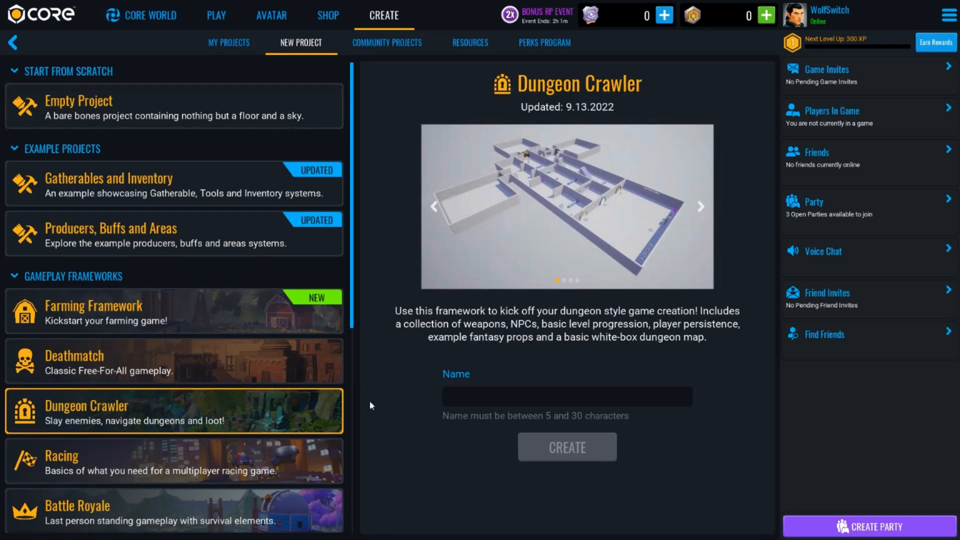
pyautogui.click(566, 396)
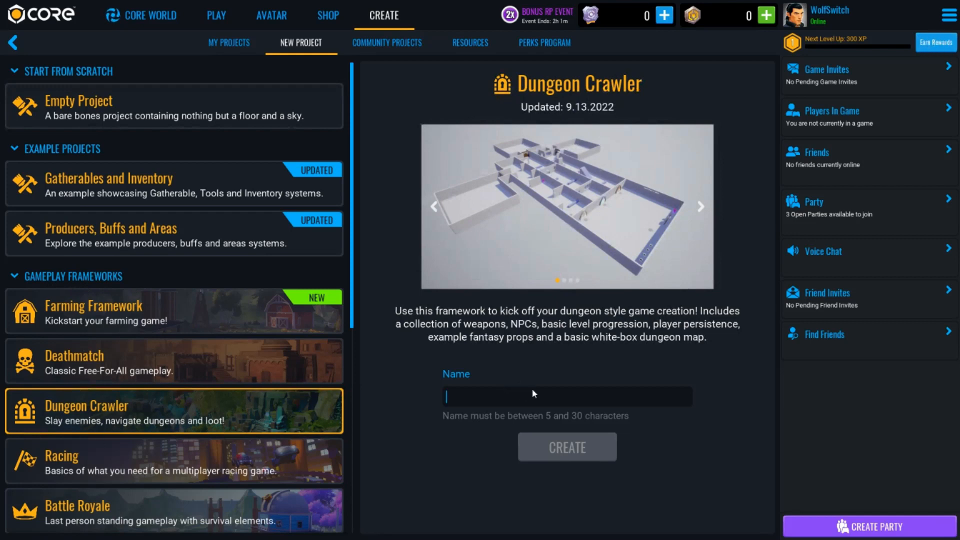
pyautogui.write('Bolo_PH ver')
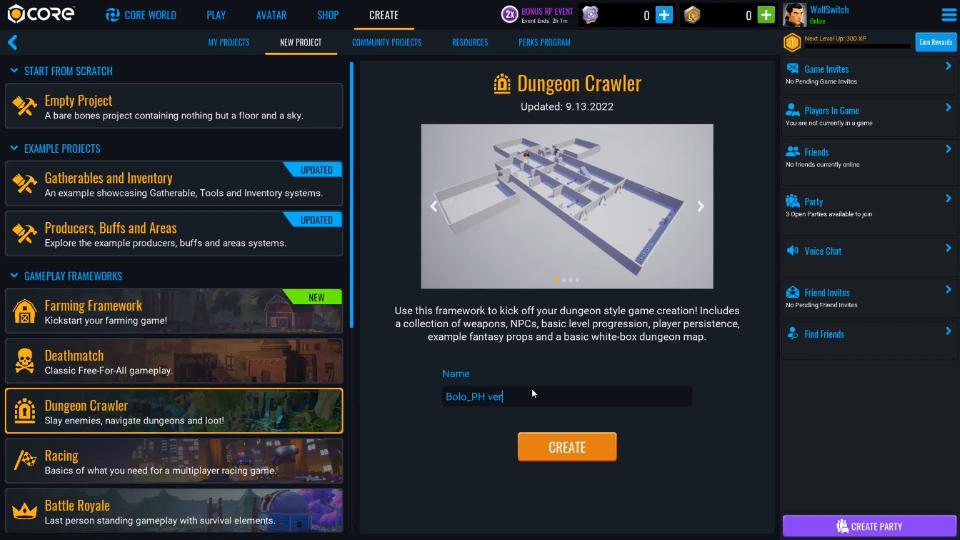
pyautogui.write('2')
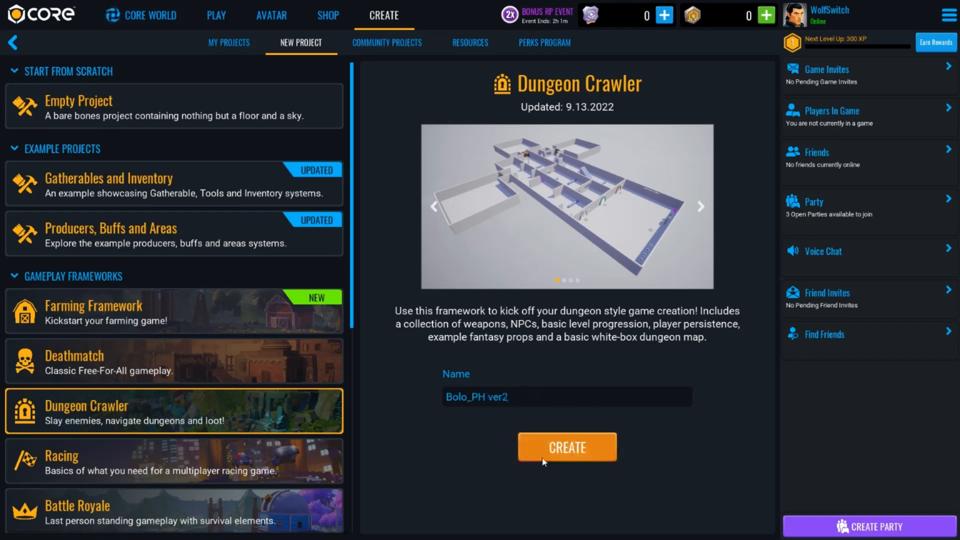
pyautogui.click(566, 447)
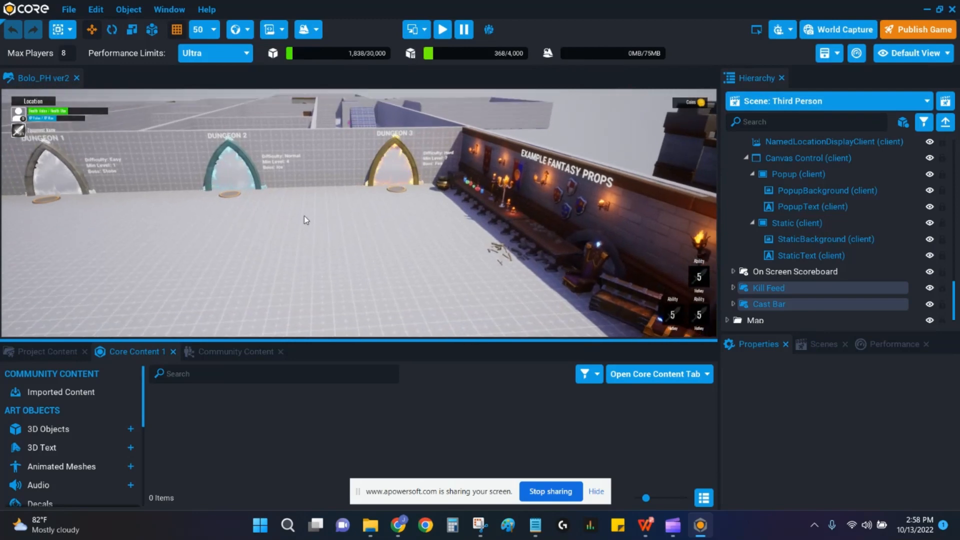
# Step: Collapse UI Settings and delete the Map, NavMesh and Framework Documentation folders
pyautogui.scroll(-3)
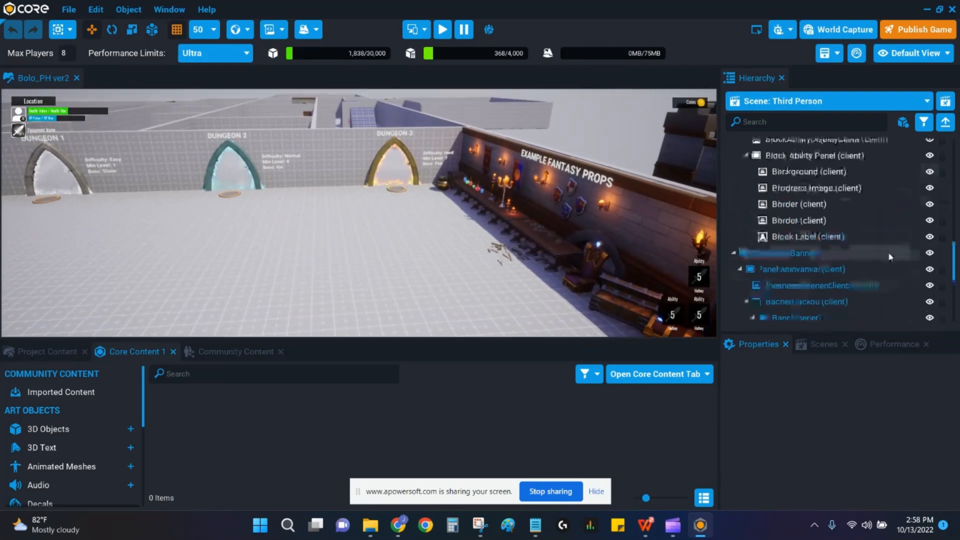
pyautogui.scroll(-3)
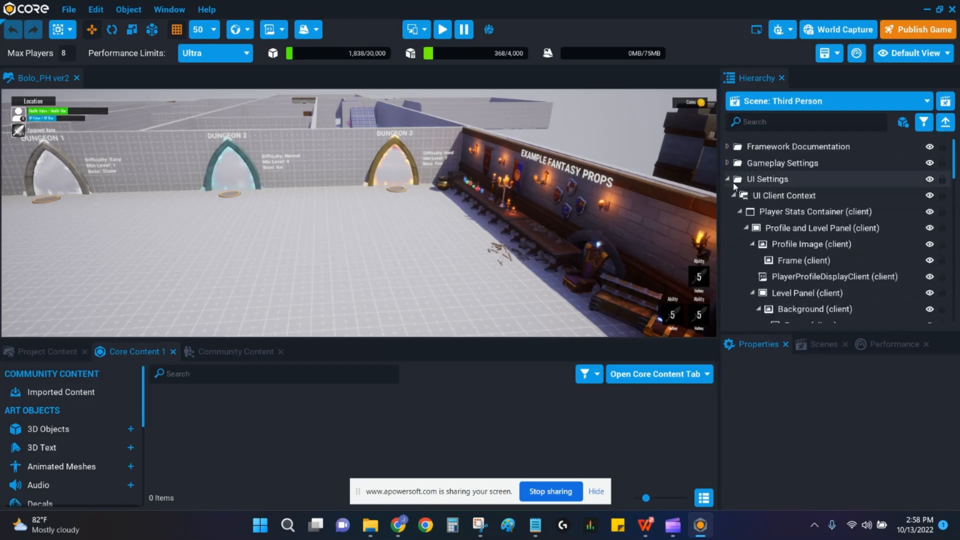
pyautogui.click(733, 179)
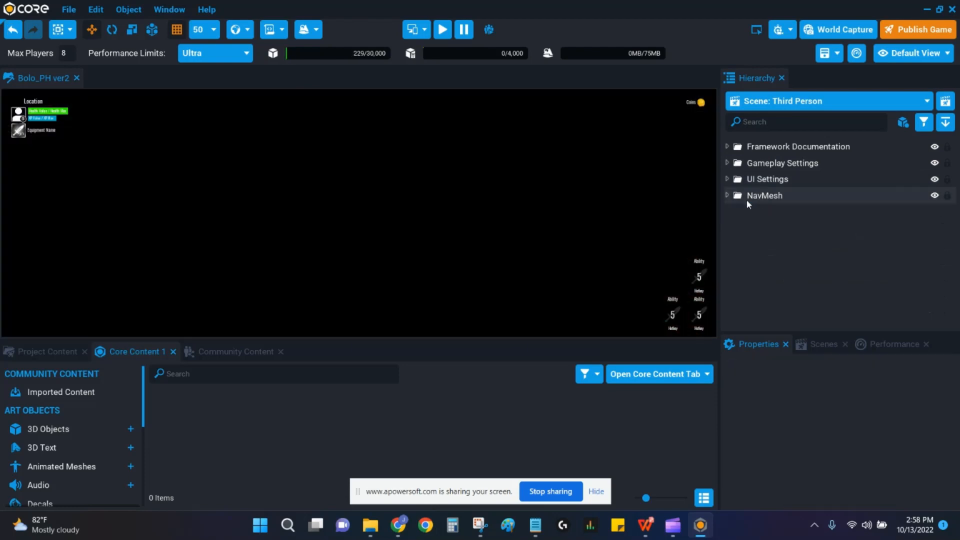
pyautogui.click(764, 195)
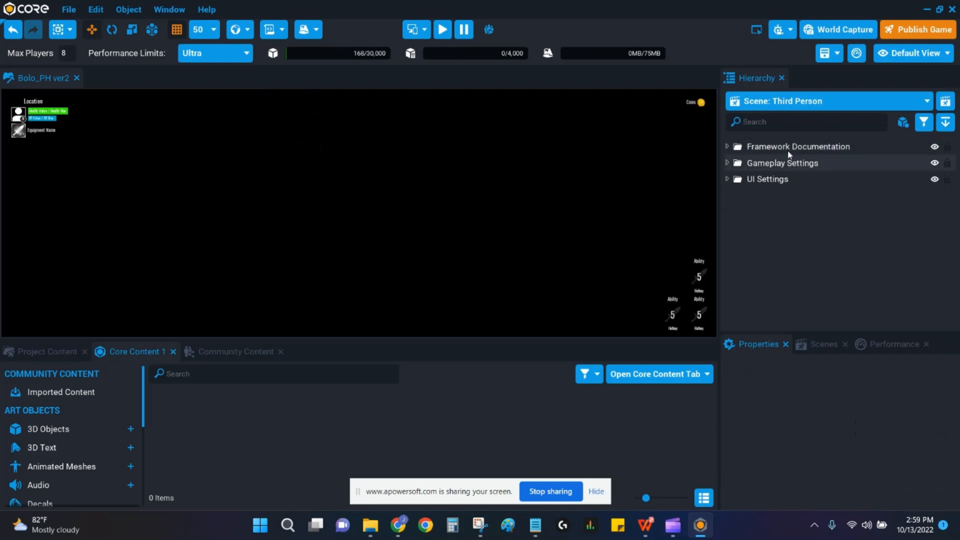
pyautogui.click(798, 146)
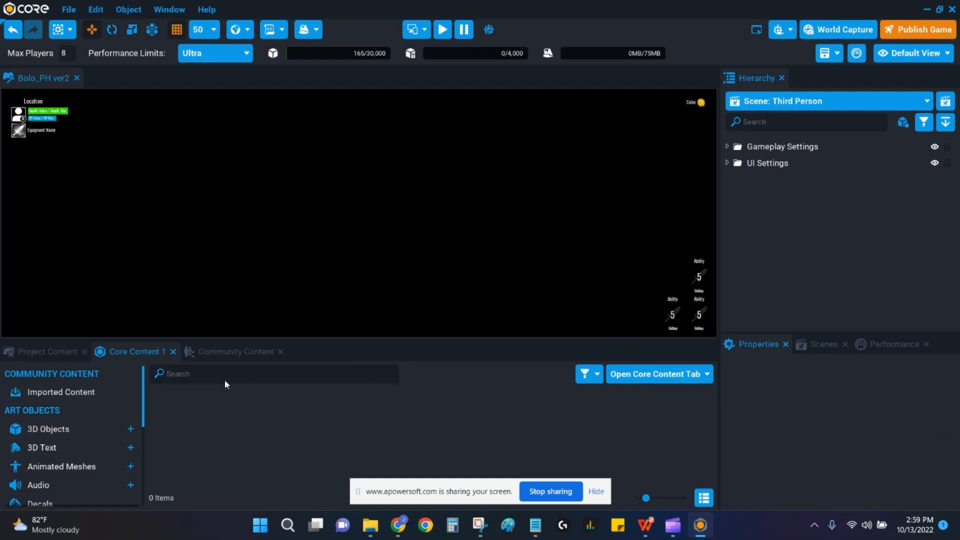
pyautogui.moveTo(61, 360)
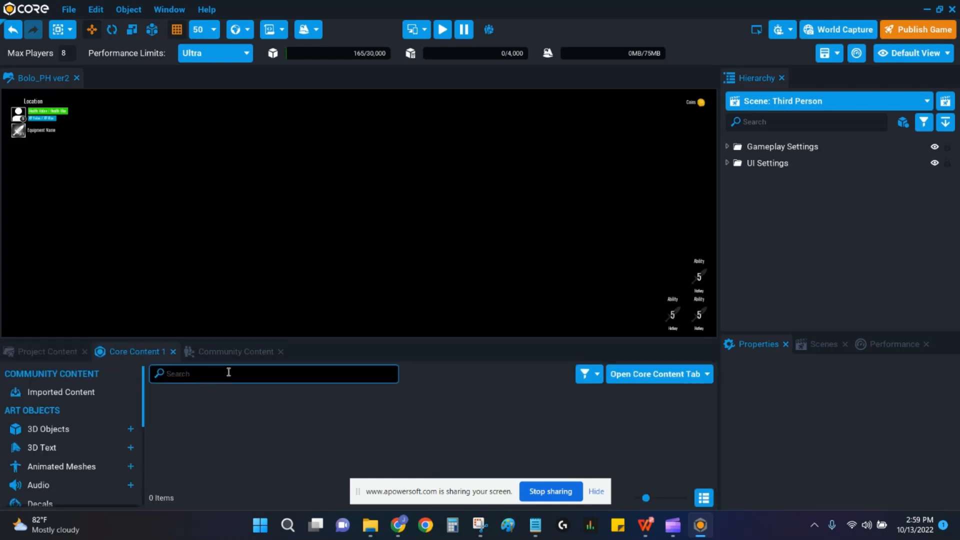
# Step: Find 'sky' in Core Content and add Sky Core default to the scene
pyautogui.write('sky')
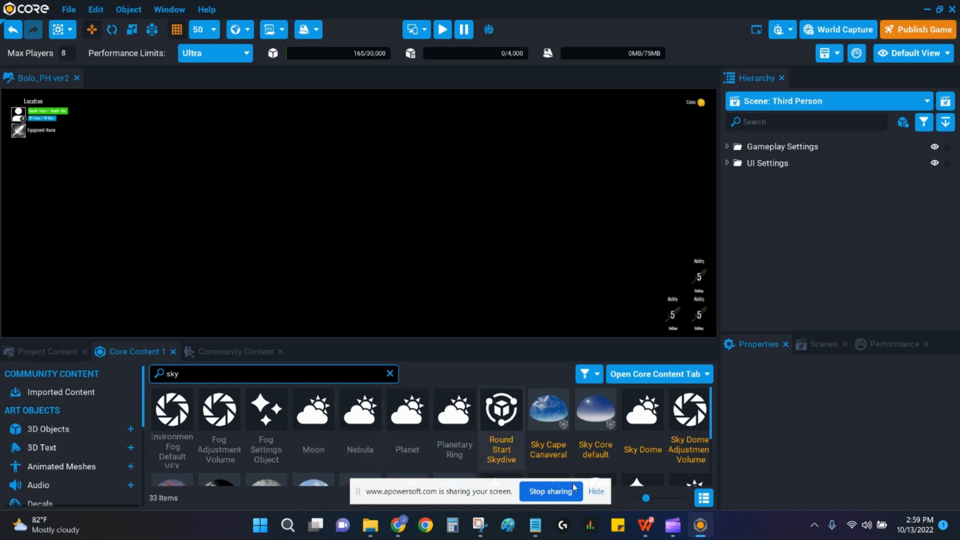
pyautogui.moveTo(594, 408)
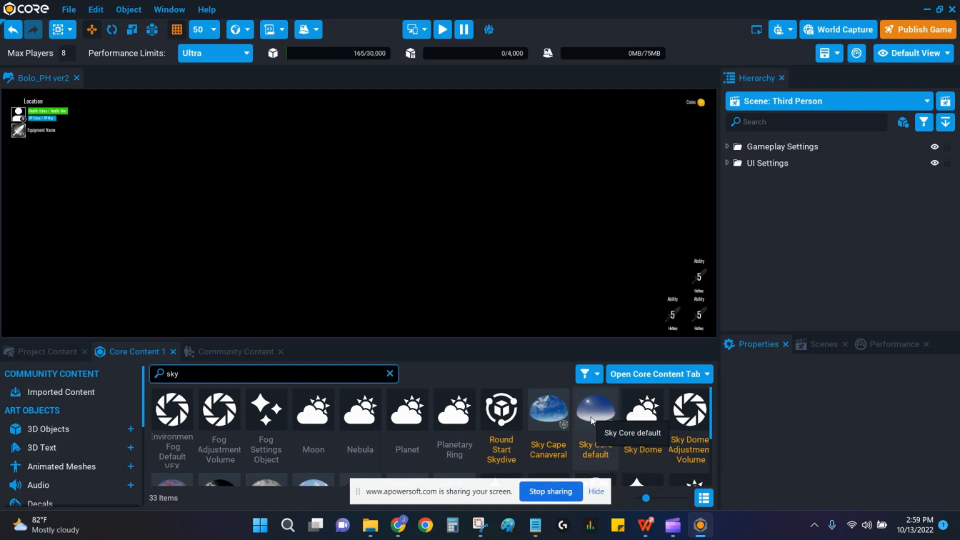
pyautogui.click(594, 409)
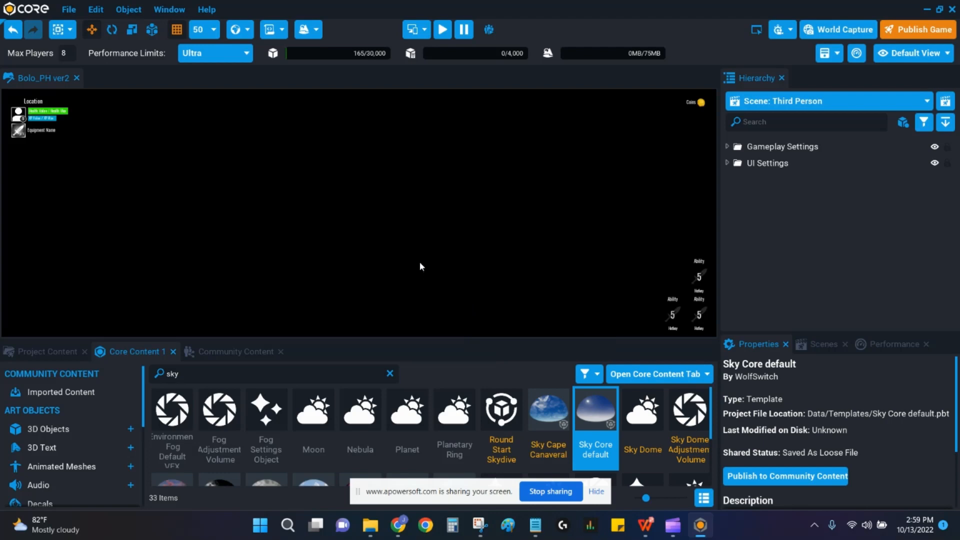
pyautogui.doubleClick(594, 409)
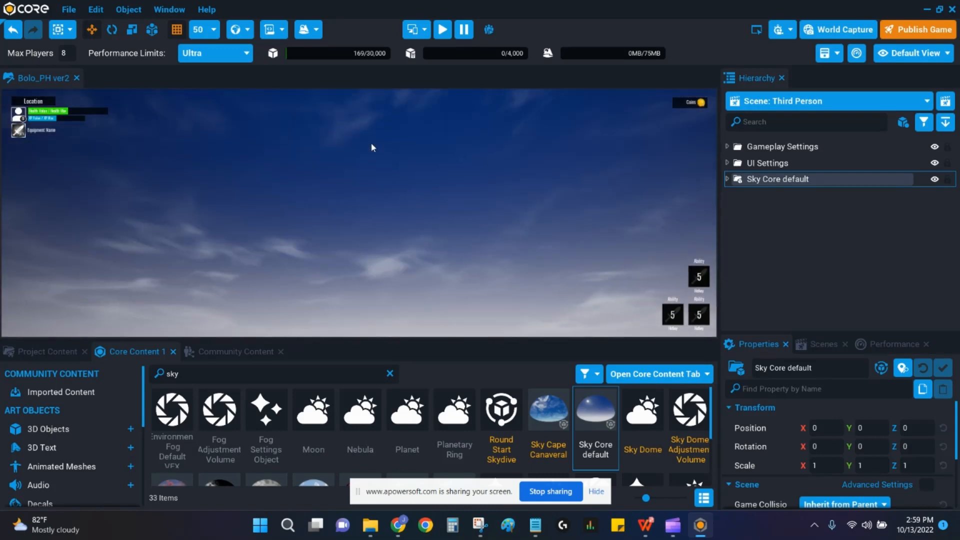
# Step: Generate a new Rocky Mountains terrain with voxel size 0.8
pyautogui.click(304, 29)
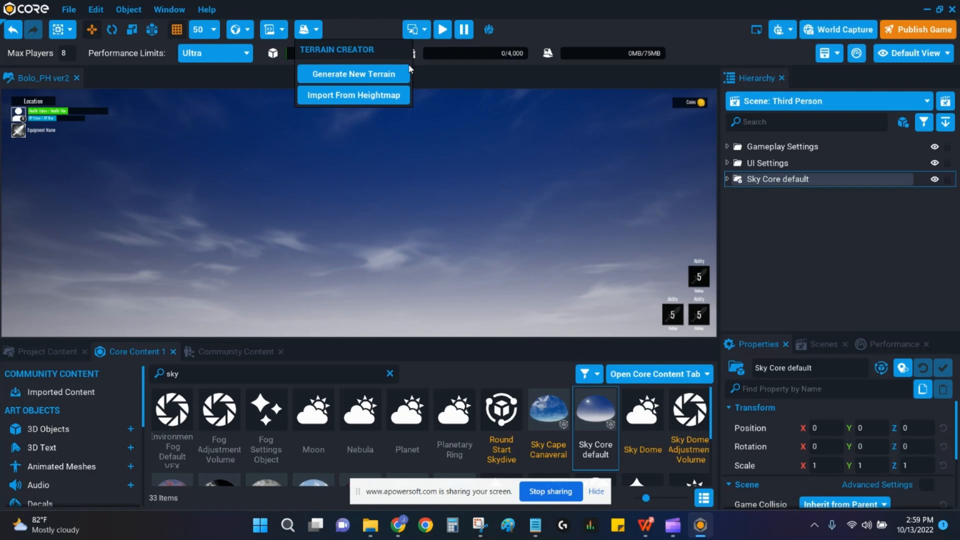
pyautogui.click(353, 73)
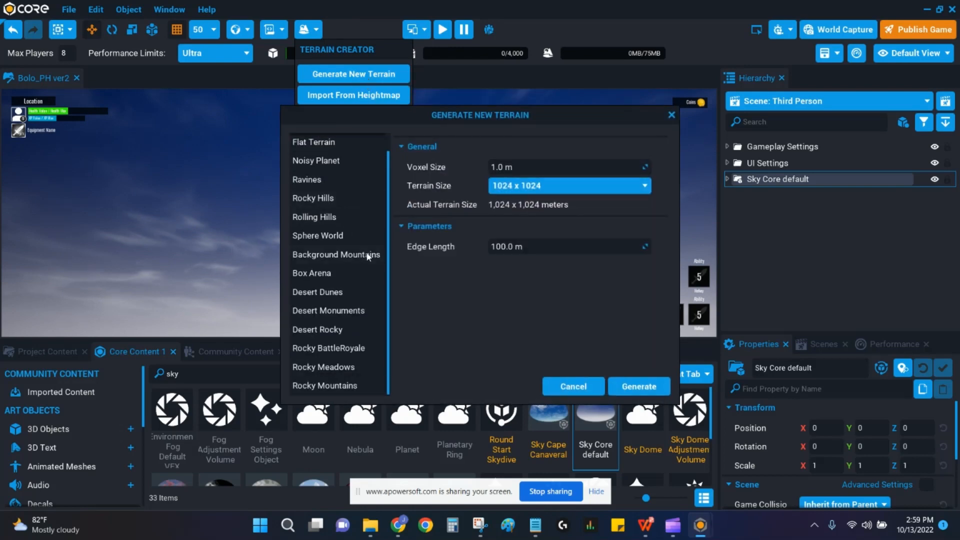
pyautogui.moveTo(446, 223)
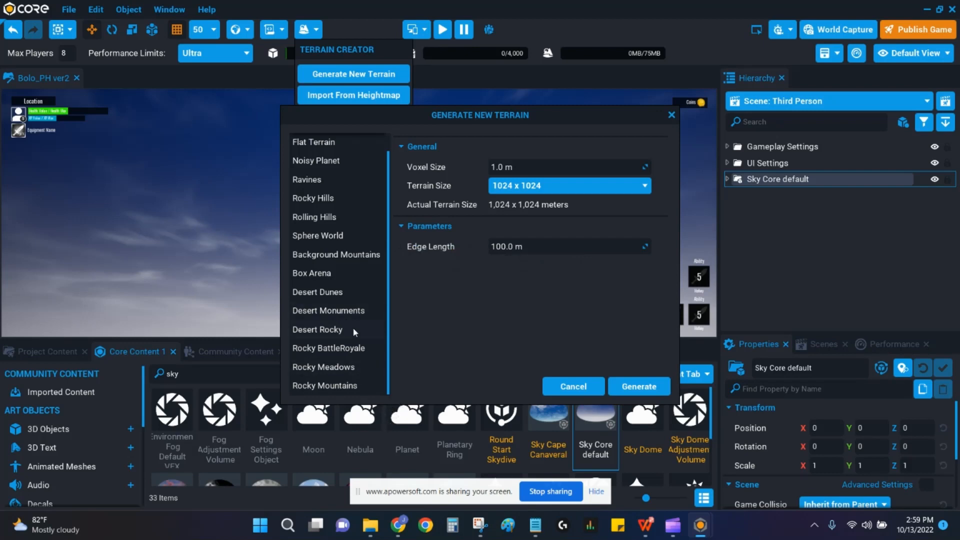
pyautogui.click(324, 385)
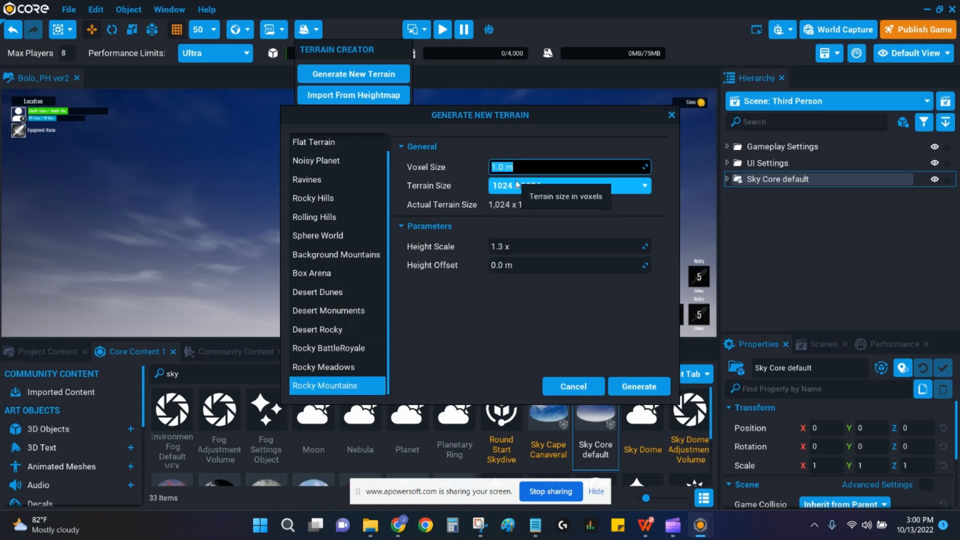
pyautogui.write('.8')
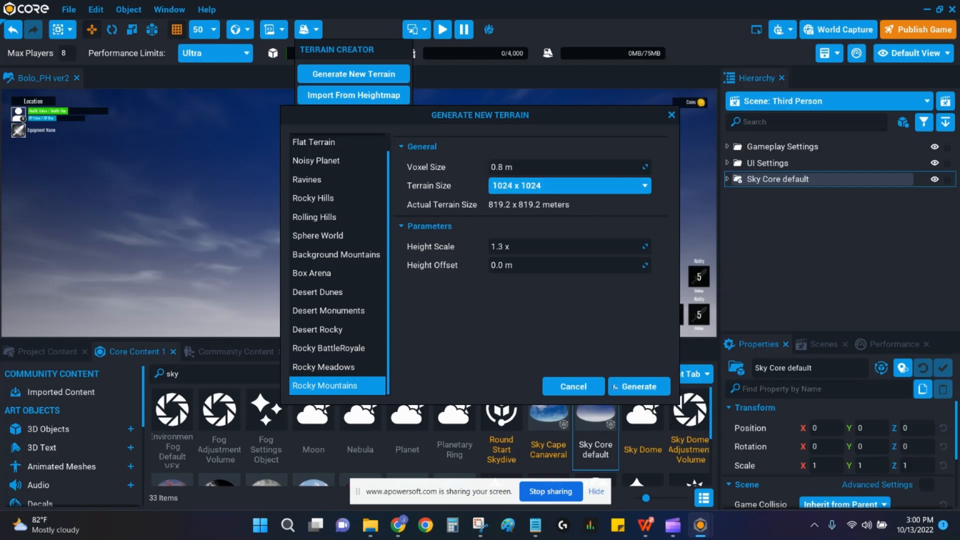
pyautogui.click(637, 386)
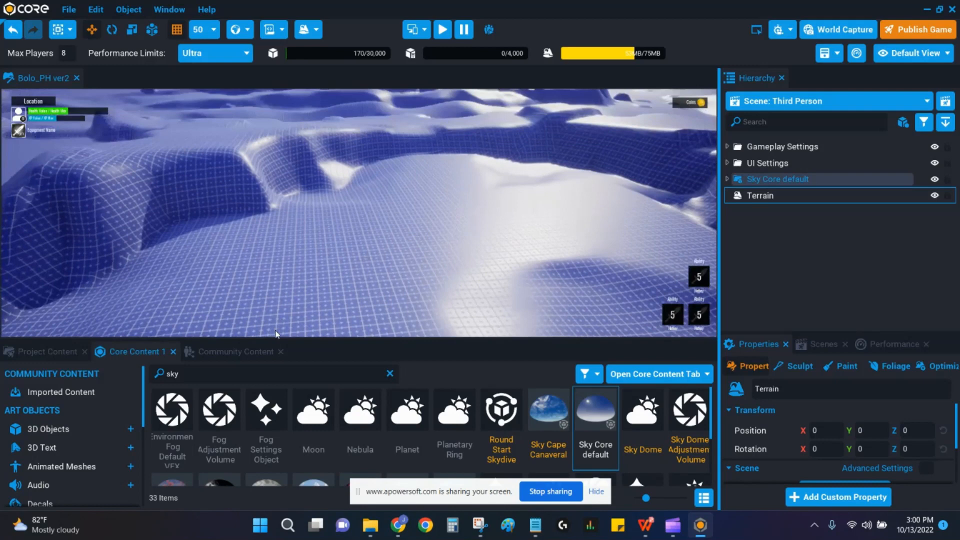
# Step: Search 'spawn', place two Spawn Point objects on the terrain and start a preview run
pyautogui.click(389, 374)
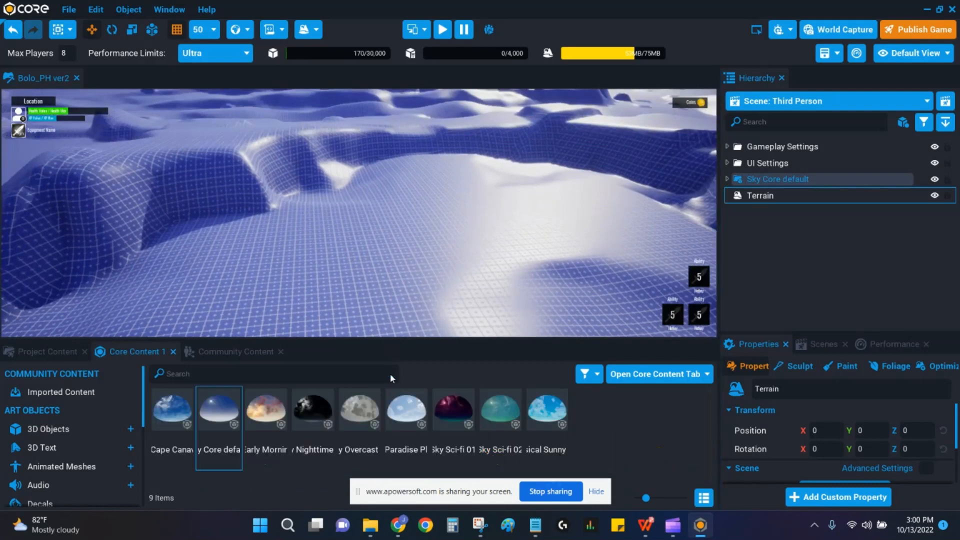
pyautogui.click(274, 373)
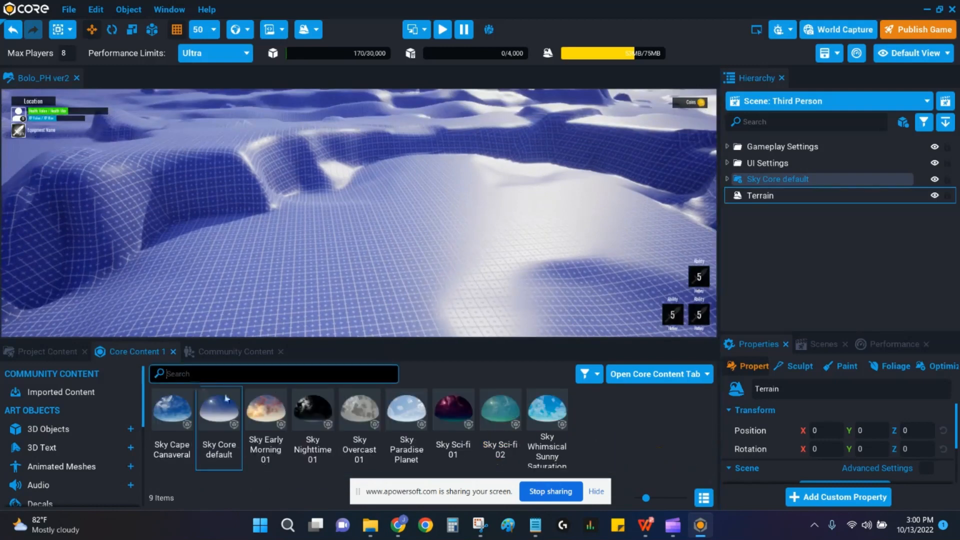
pyautogui.write('spawn')
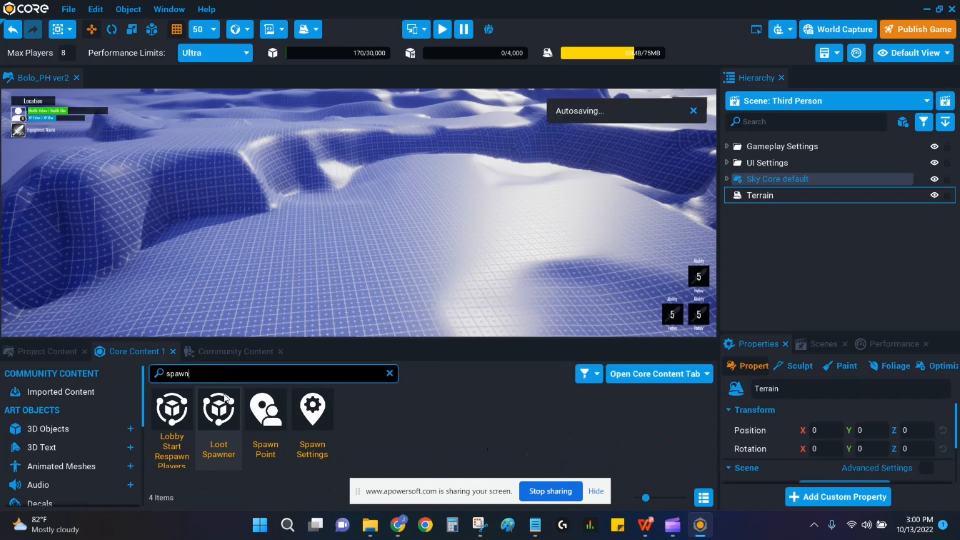
pyautogui.moveTo(265, 407)
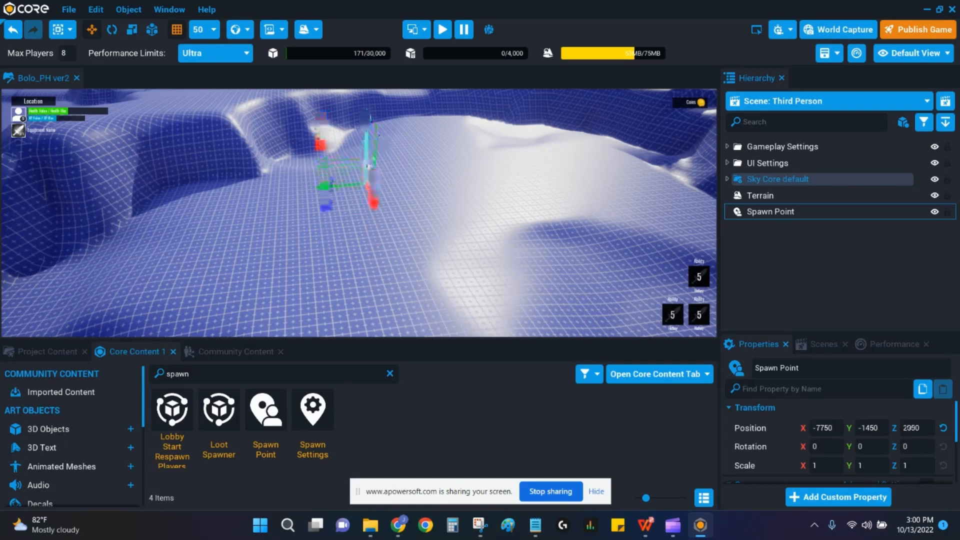
pyautogui.click(265, 409)
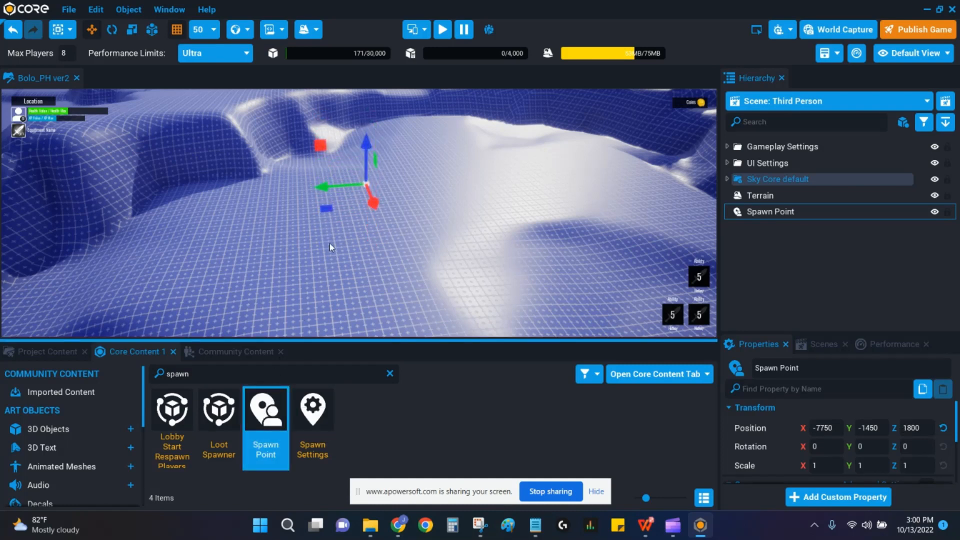
pyautogui.click(761, 195)
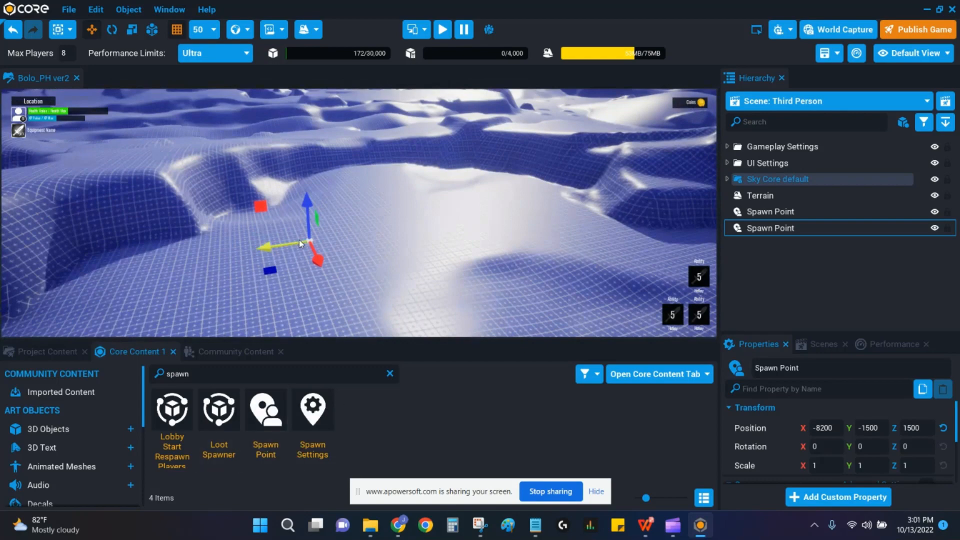
pyautogui.click(442, 29)
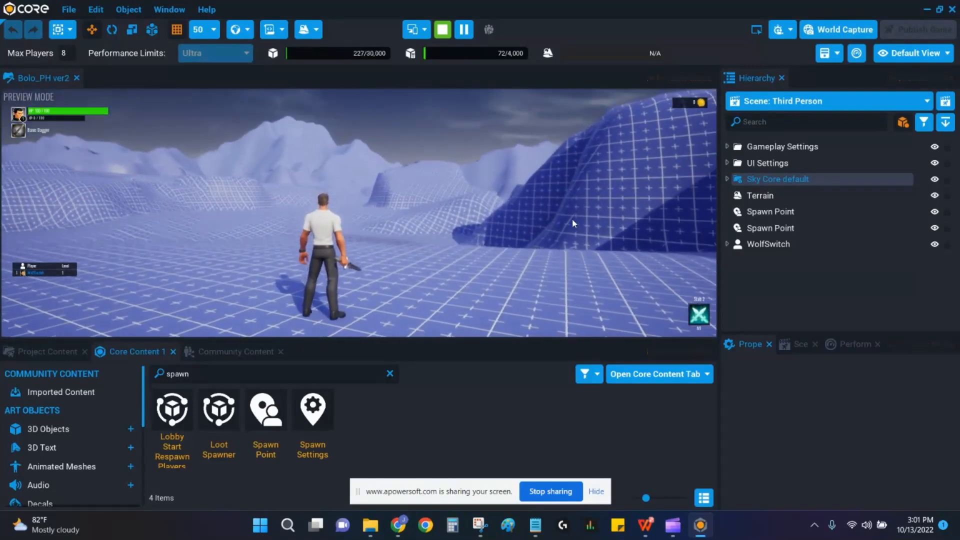
# Step: Stop the preview and select the Terrain object in the Hierarchy to show its properties
pyautogui.click(443, 29)
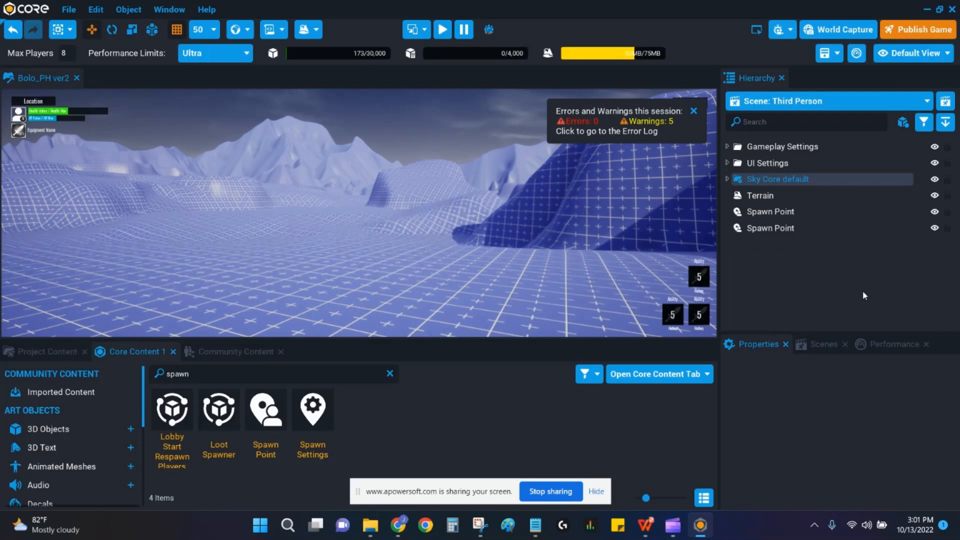
pyautogui.moveTo(729, 141)
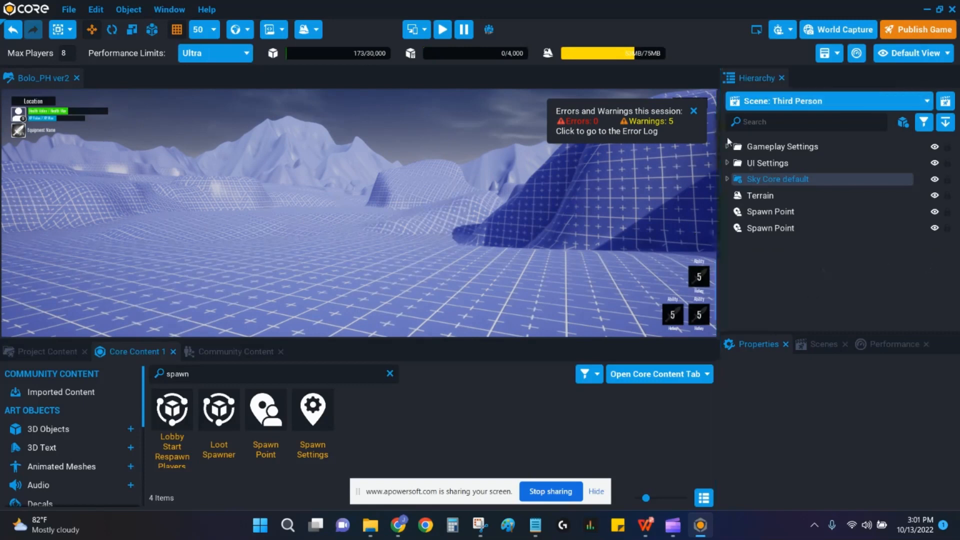
pyautogui.moveTo(856, 231)
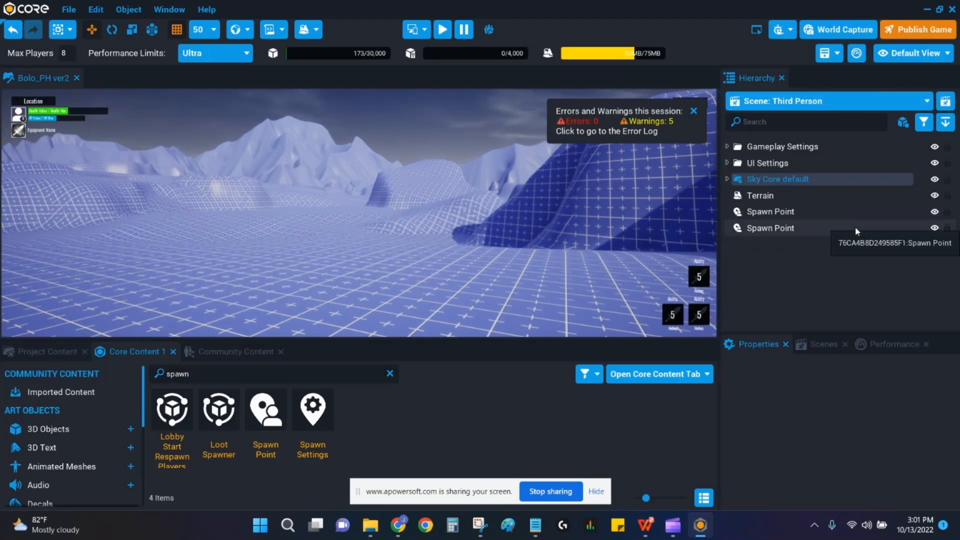
pyautogui.click(823, 343)
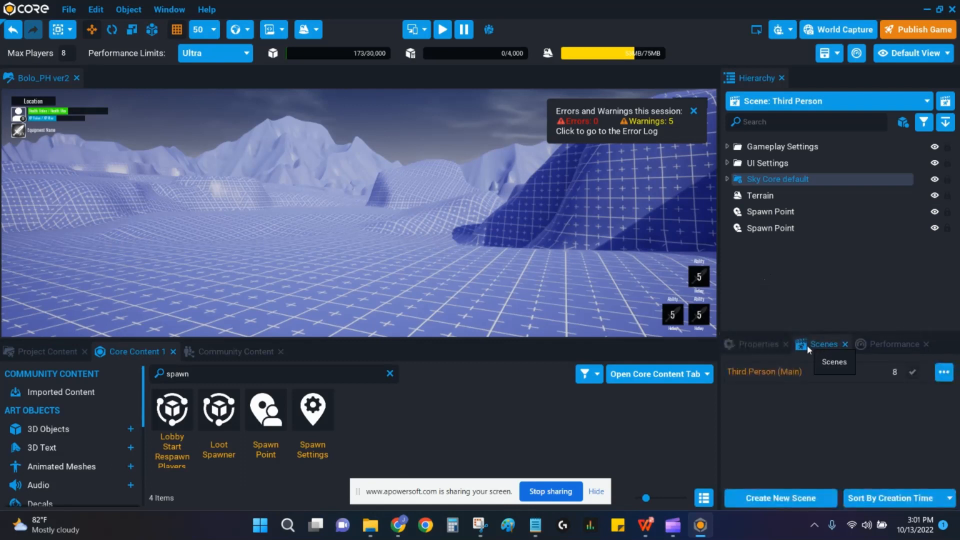
pyautogui.click(755, 344)
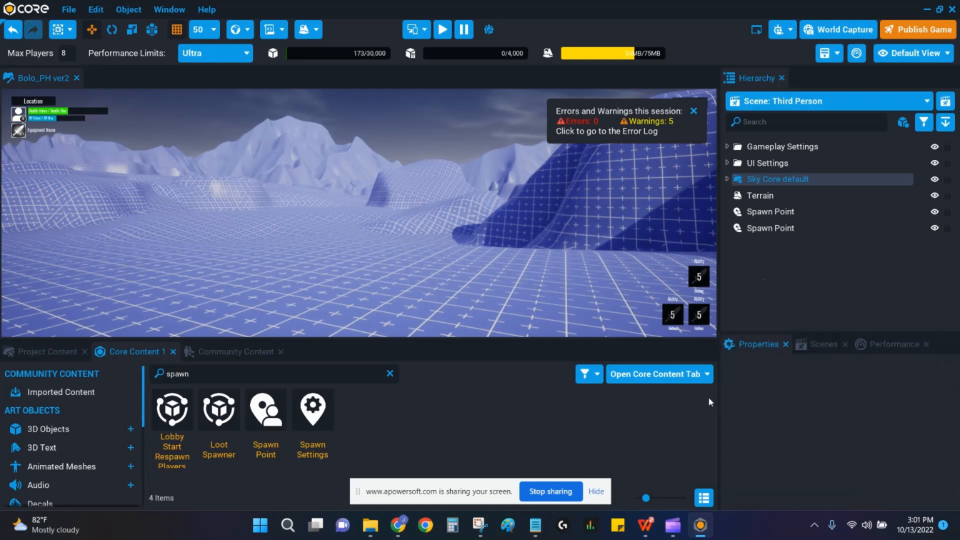
pyautogui.click(784, 146)
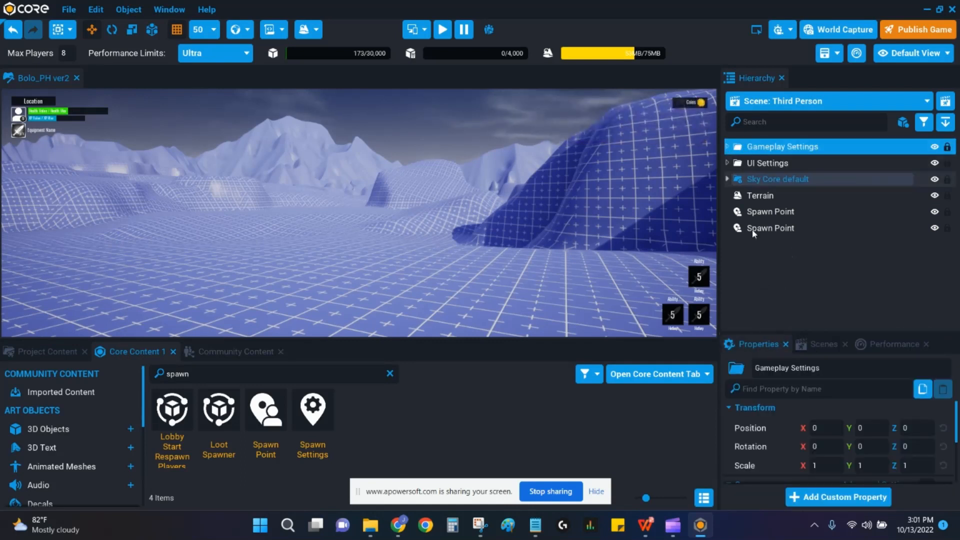
pyautogui.click(776, 179)
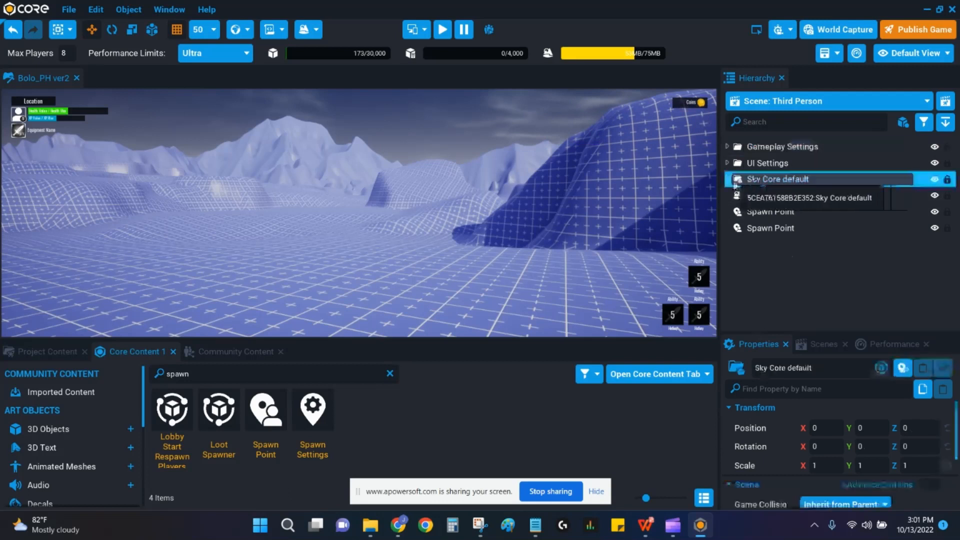
pyautogui.click(761, 195)
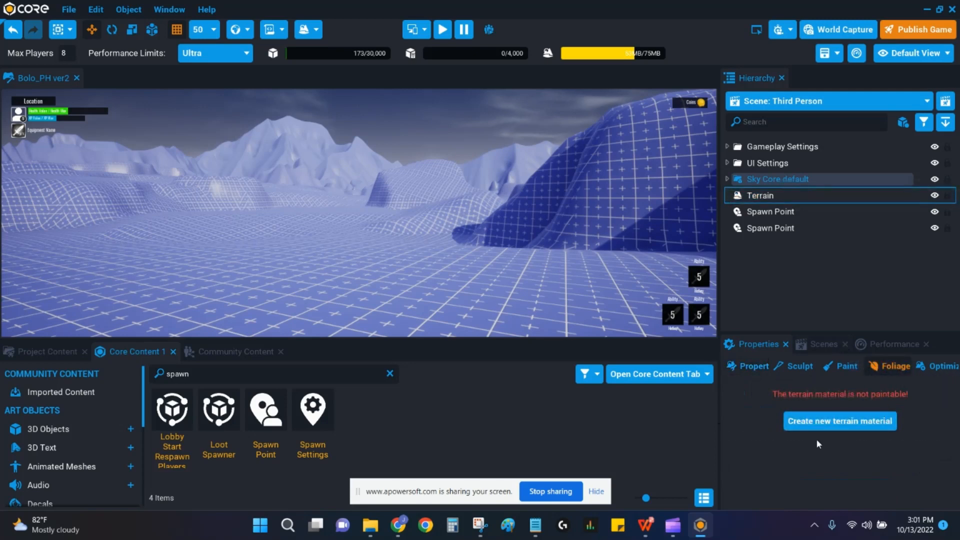
pyautogui.moveTo(377, 269)
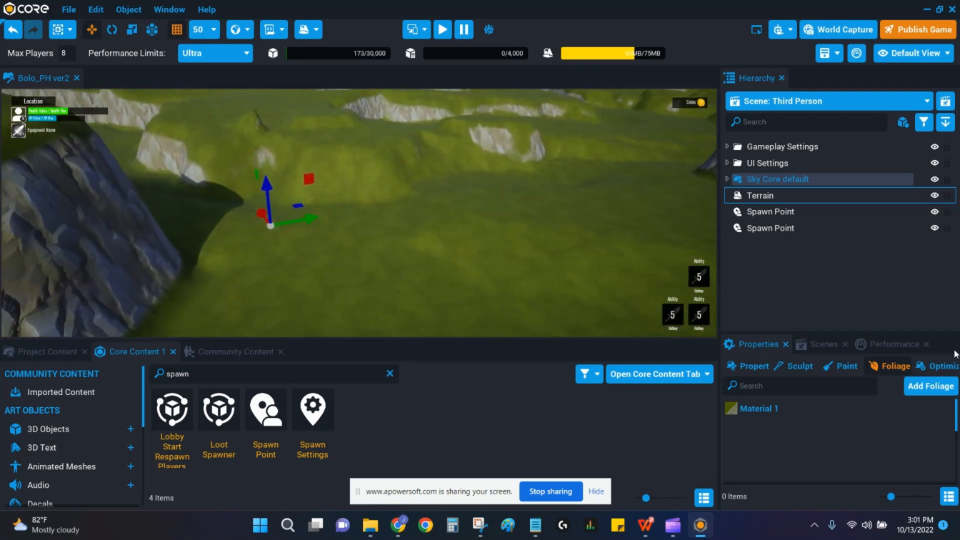
# Step: Add Grass Short from the Static Mesh Picker as a foliage type on Material 1
pyautogui.click(799, 386)
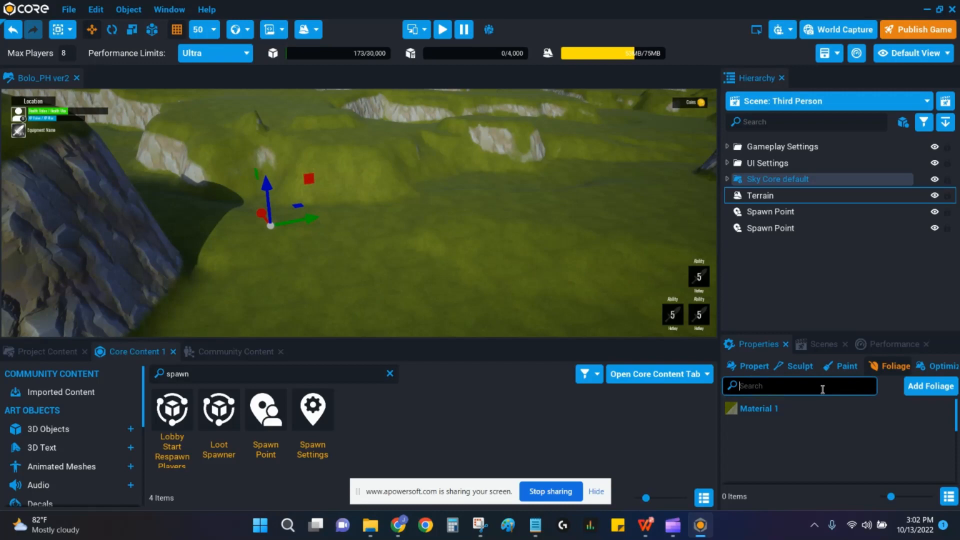
pyautogui.write('gras')
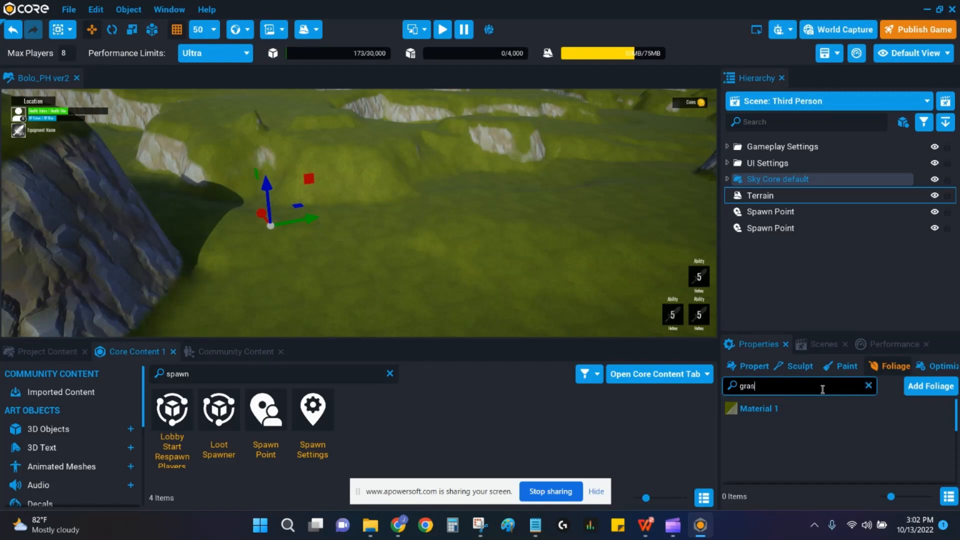
pyautogui.write('s')
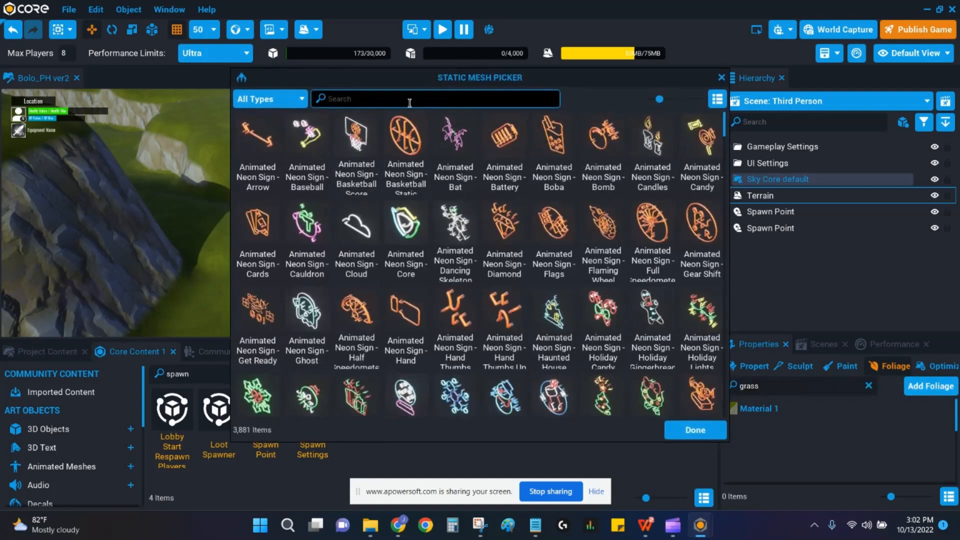
pyautogui.write('Grass')
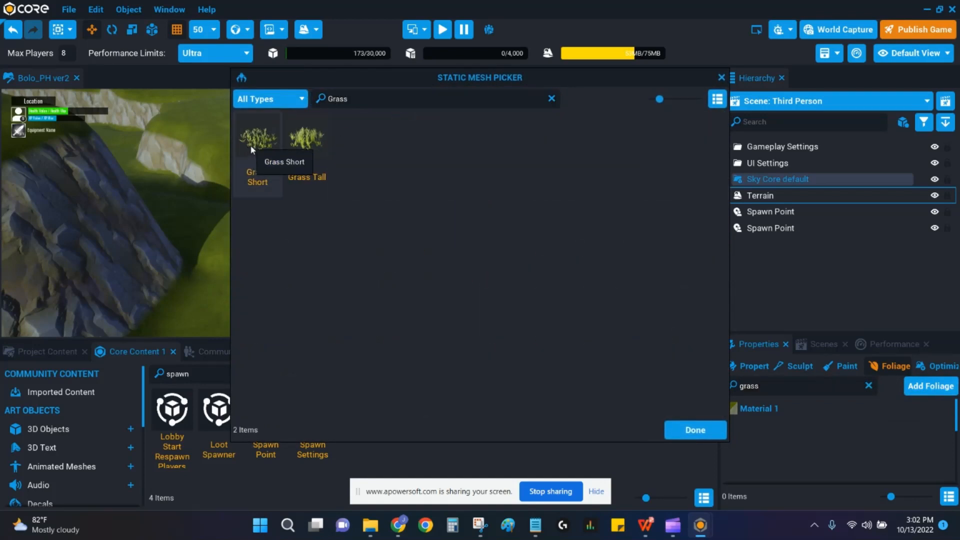
pyautogui.click(257, 133)
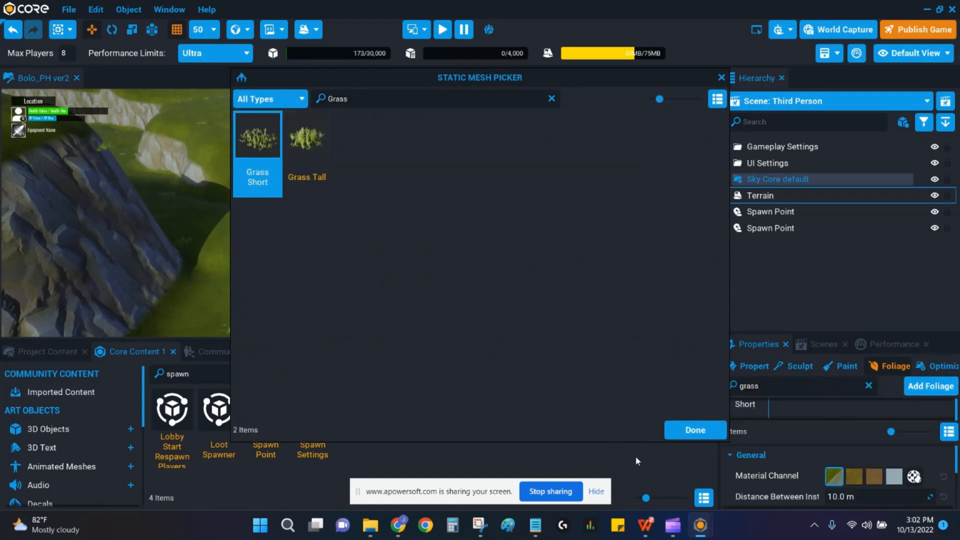
pyautogui.click(694, 430)
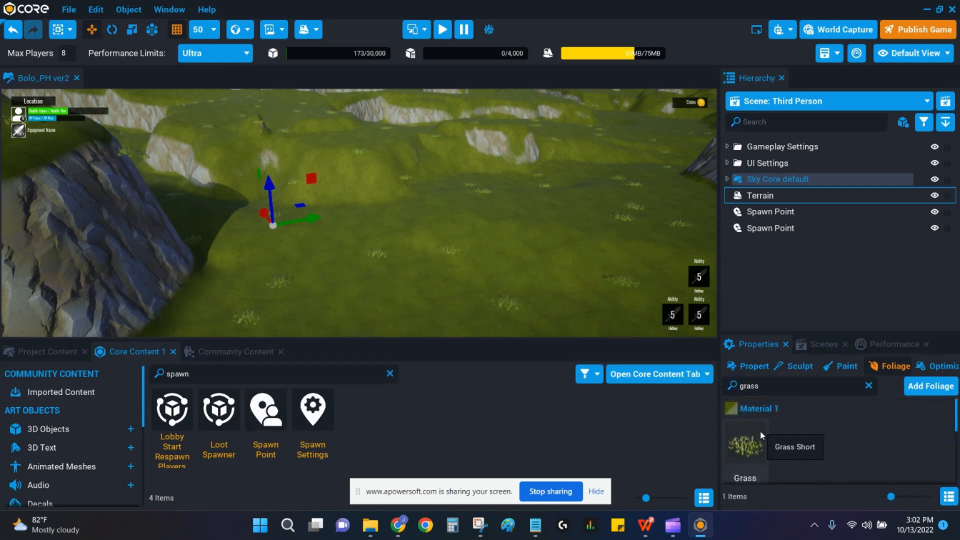
# Step: Add Grass Tall as a second foliage type for denser grass
pyautogui.click(744, 447)
pyautogui.write('s')
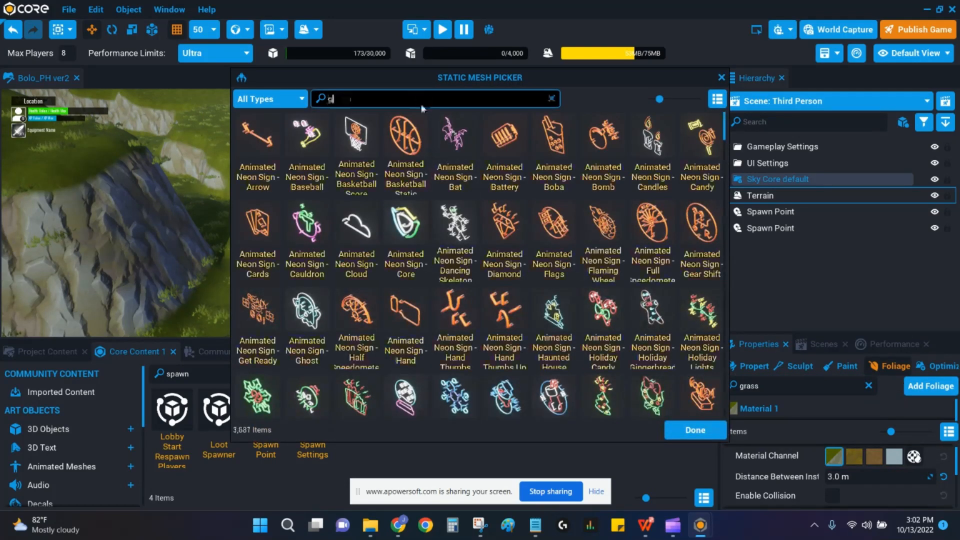
pyautogui.write('grass')
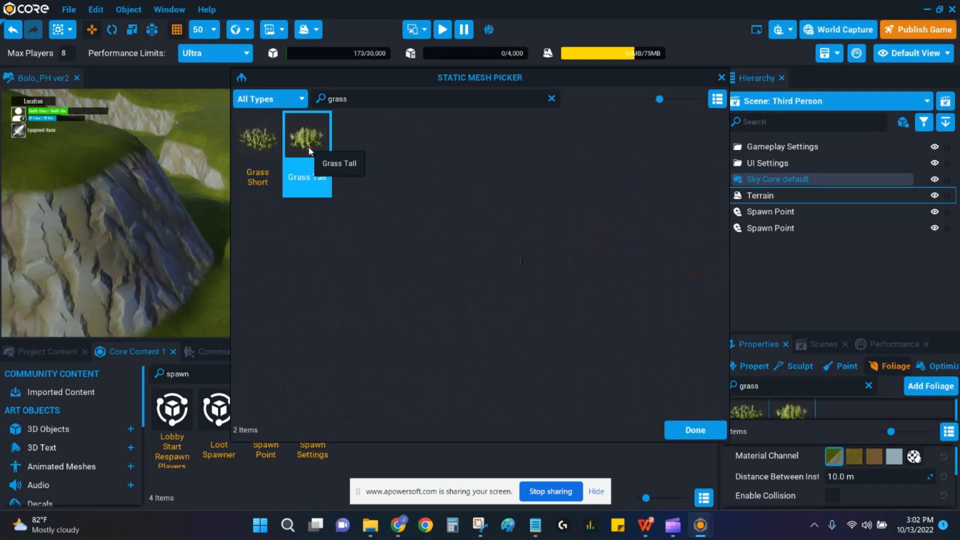
pyautogui.click(307, 133)
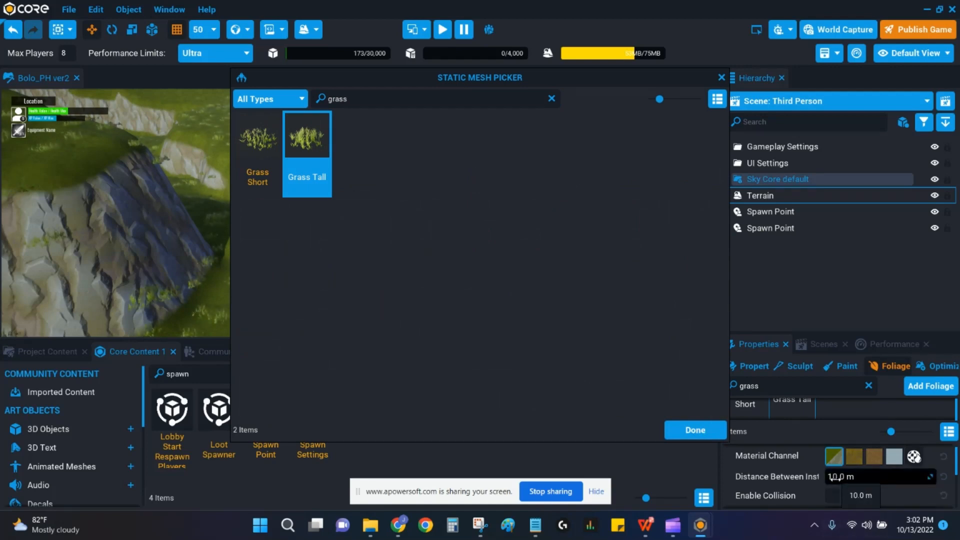
pyautogui.click(694, 430)
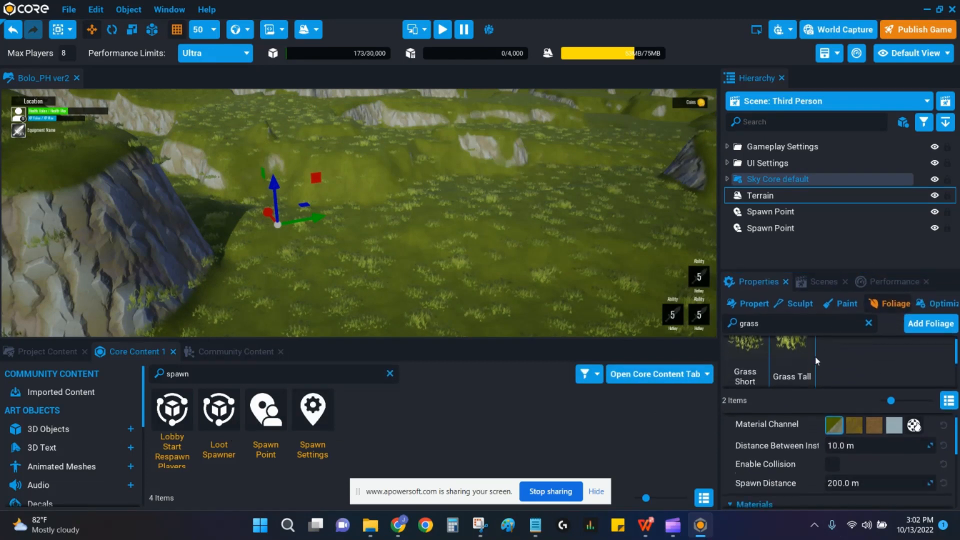
# Step: Add Tree Redwood Medium as a third foliage type covering the terrain
pyautogui.click(880, 445)
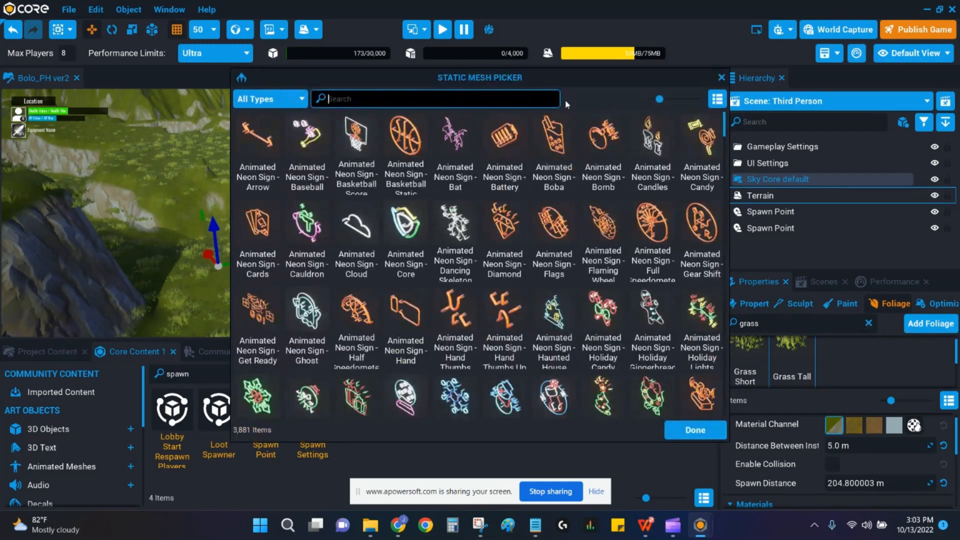
pyautogui.write('Tree')
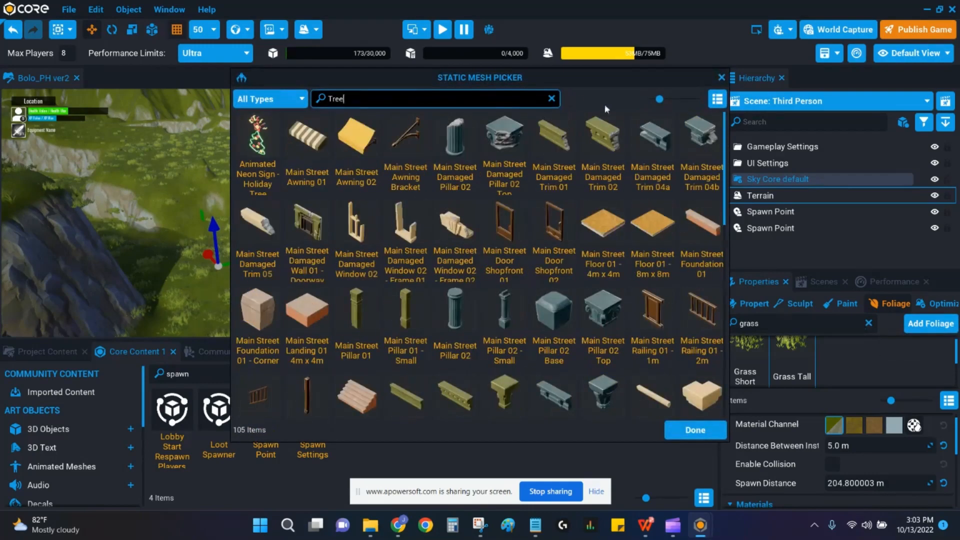
pyautogui.scroll(-3)
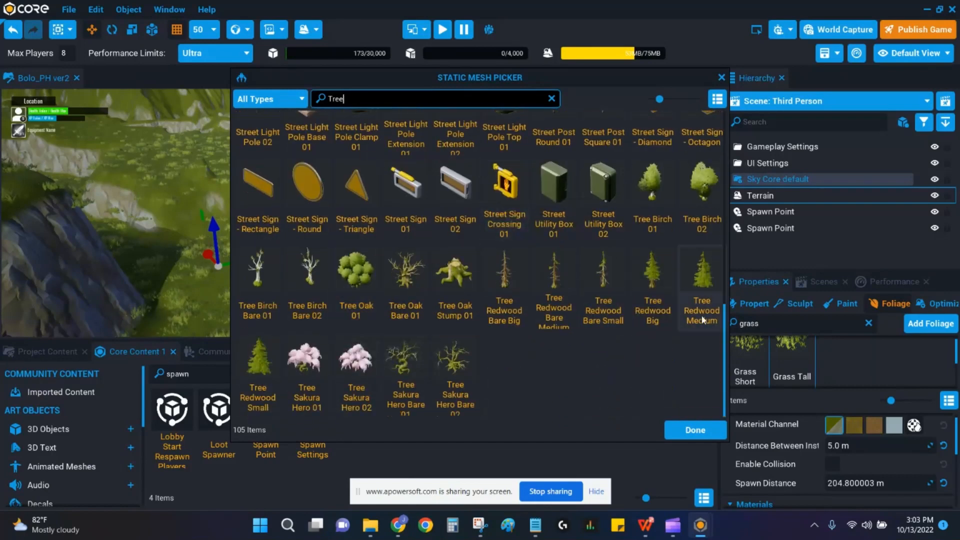
pyautogui.moveTo(700, 276)
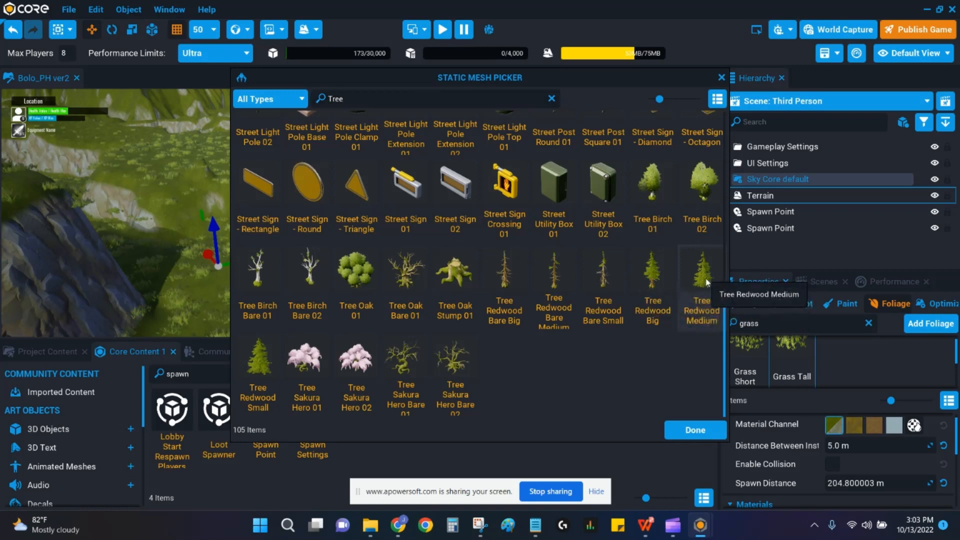
pyautogui.click(700, 272)
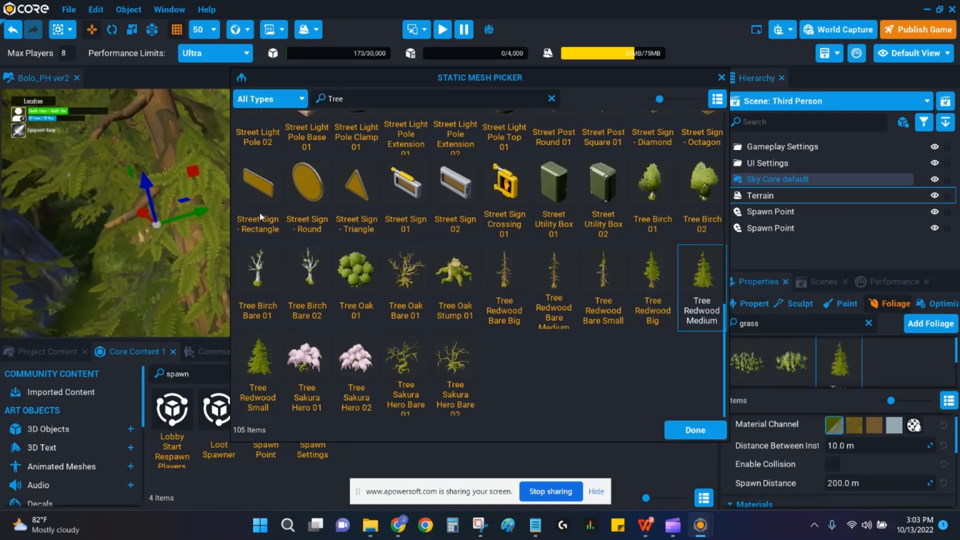
pyautogui.click(694, 430)
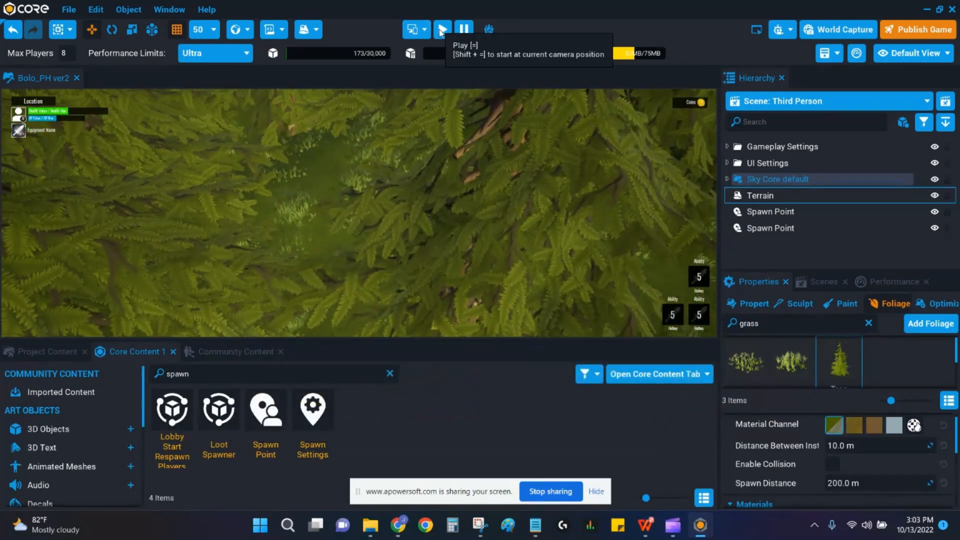
# Step: Set the redwood foliage Distance Between Instances to 20 on the Terrain's Foliage settings
pyautogui.click(441, 29)
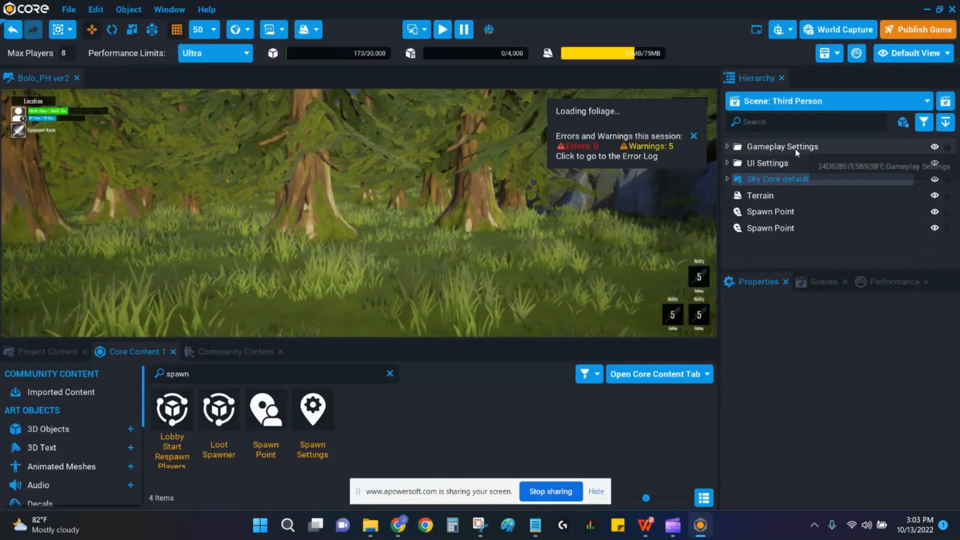
pyautogui.click(760, 196)
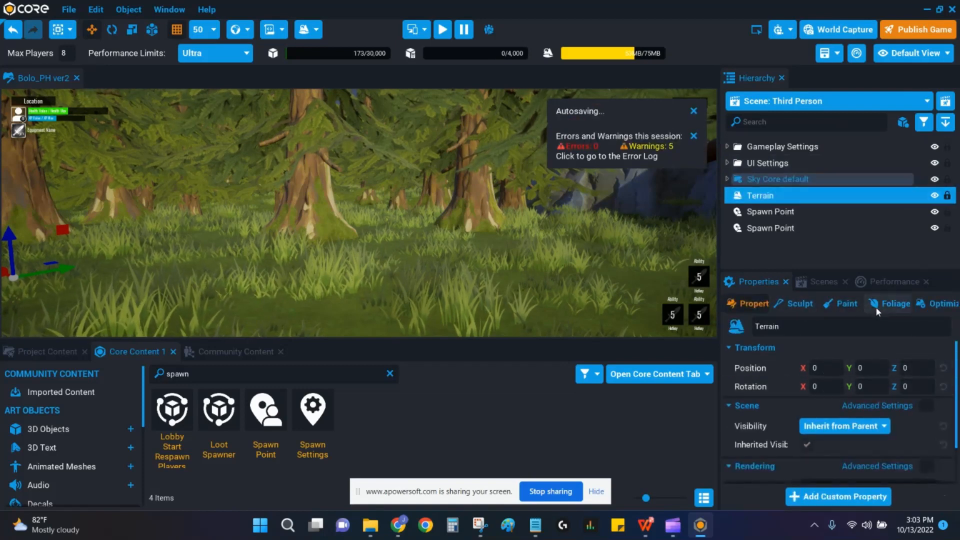
pyautogui.click(894, 303)
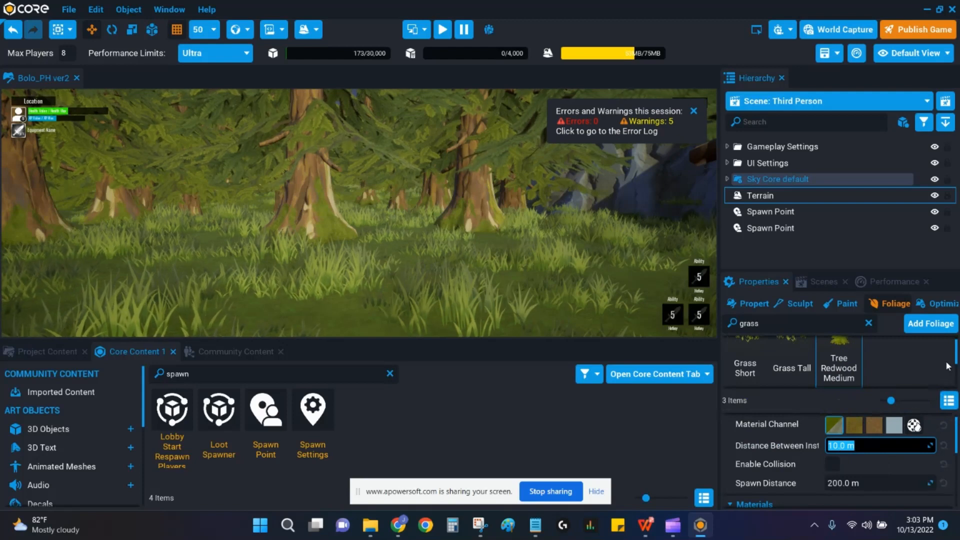
pyautogui.write('20')
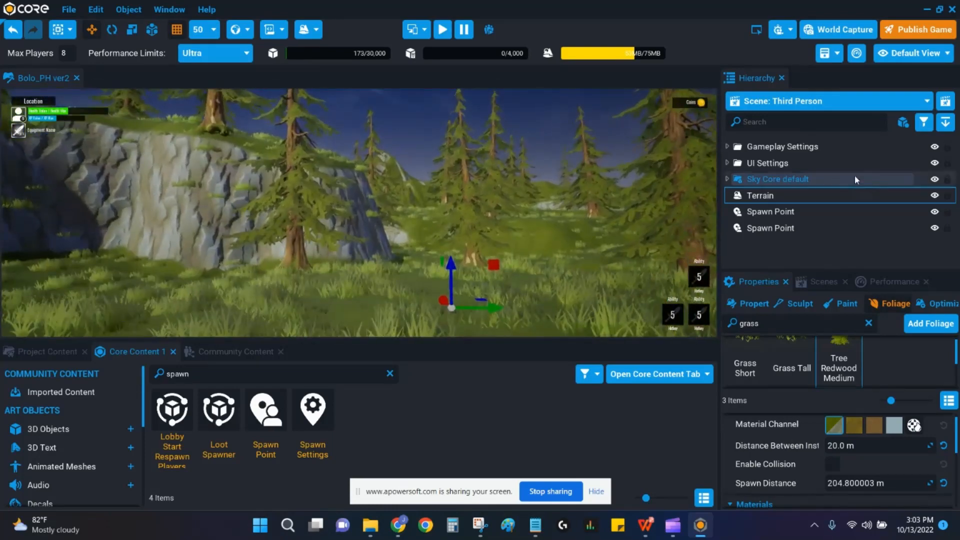
# Step: Search 'Fog' on the Sky Core default object's properties, then clear the property filter
pyautogui.click(778, 179)
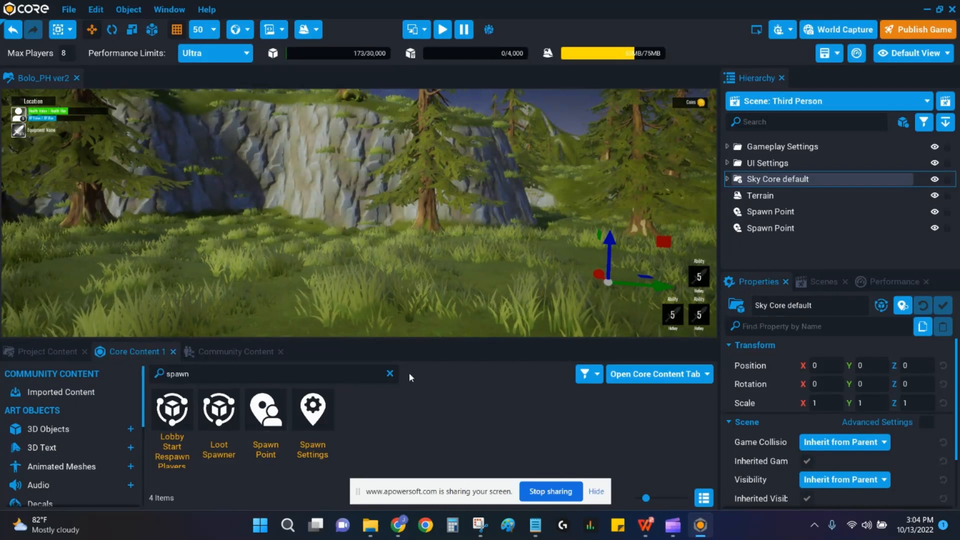
pyautogui.write('Fog')
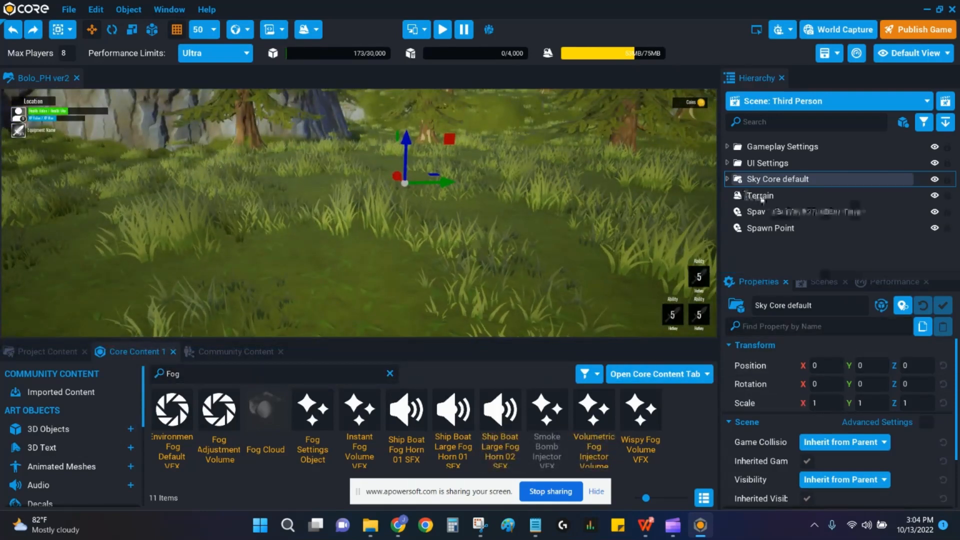
pyautogui.click(760, 195)
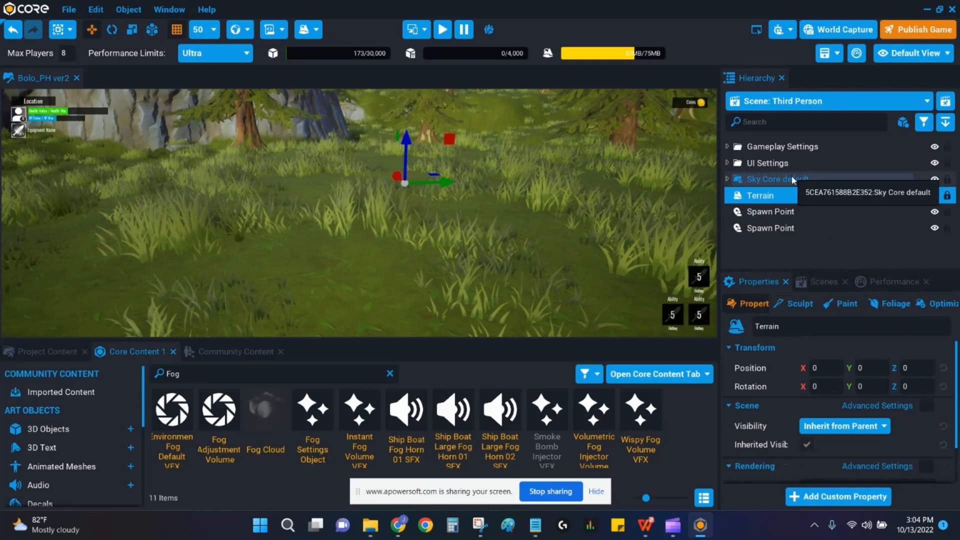
pyautogui.click(778, 179)
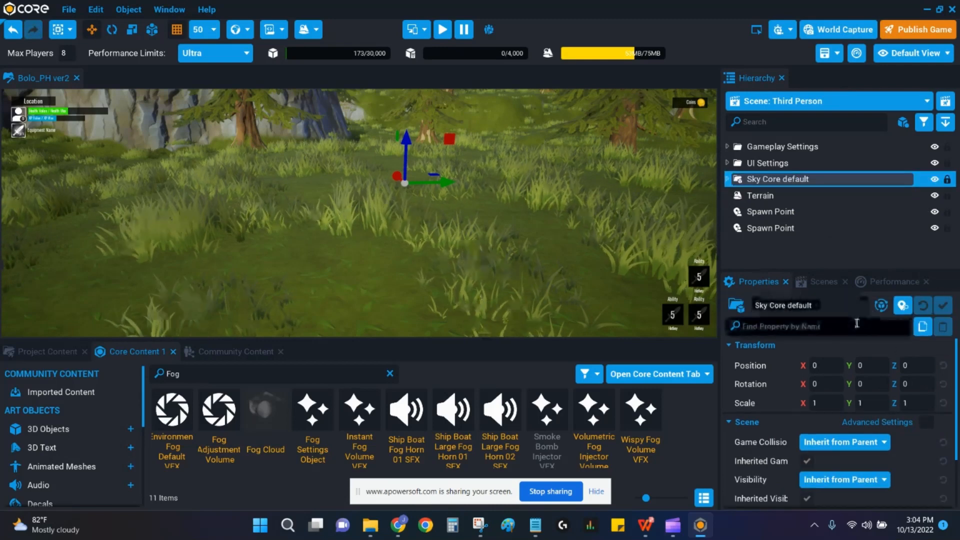
pyautogui.write('F')
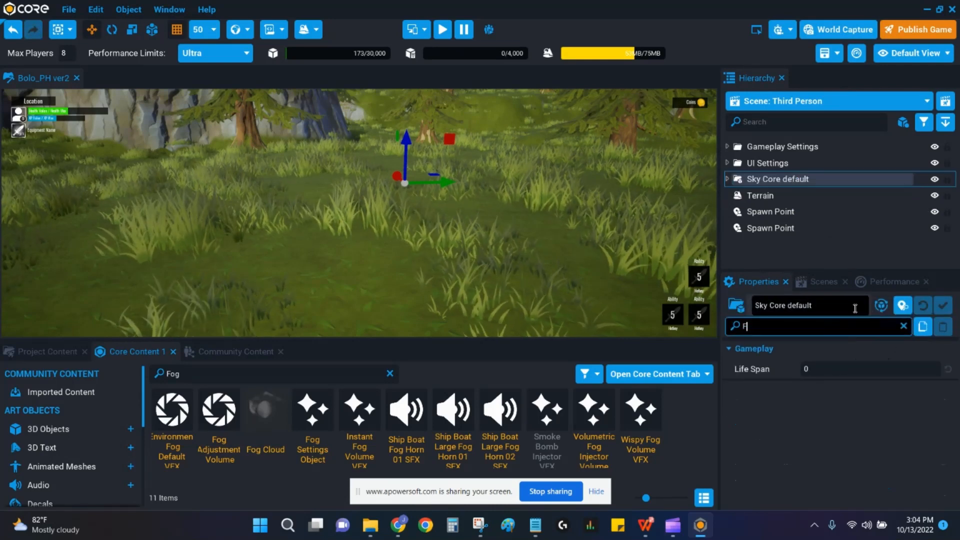
pyautogui.click(903, 326)
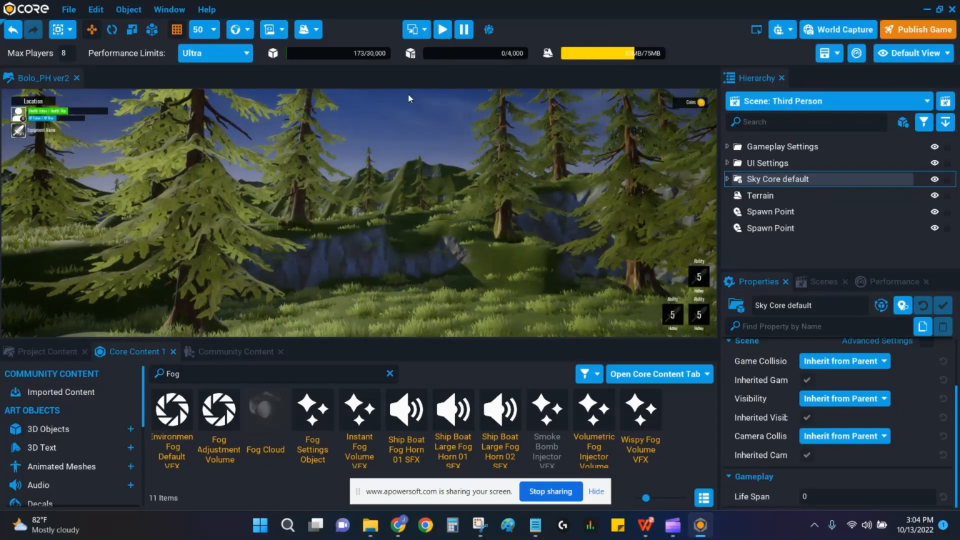
# Step: Start a Preview Mode run with the character standing in the grass among the redwoods
pyautogui.click(442, 29)
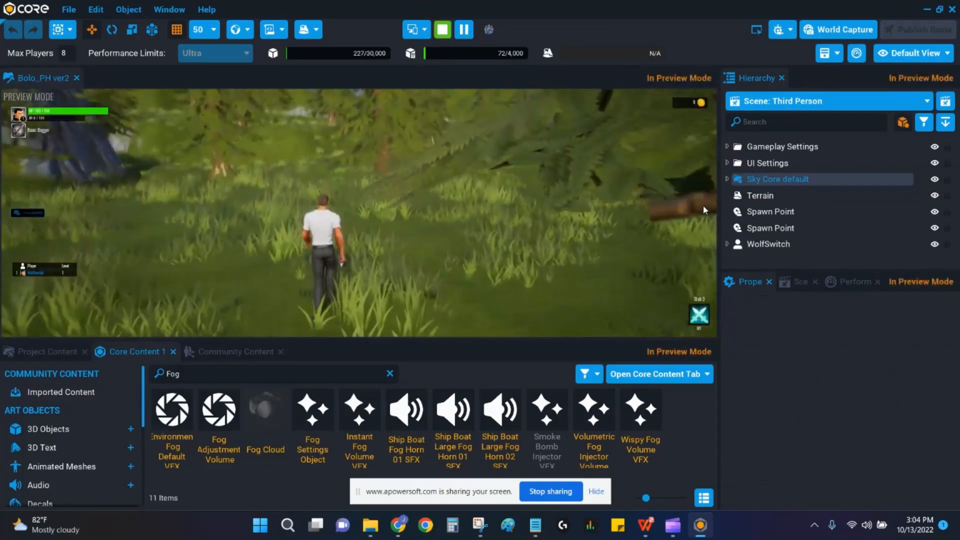